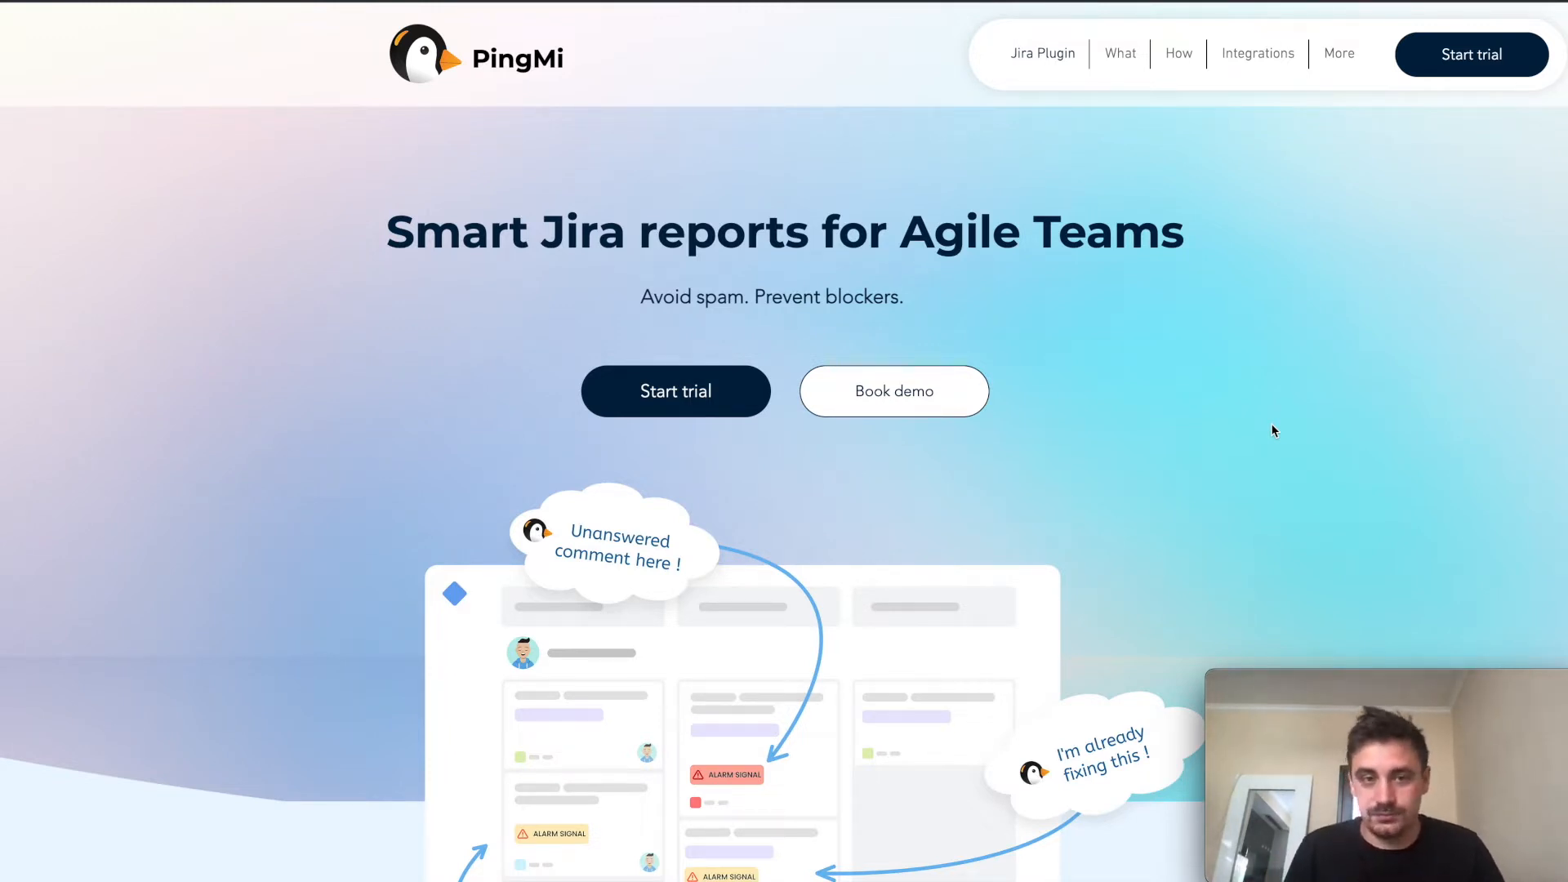
mouse_move(961, 131)
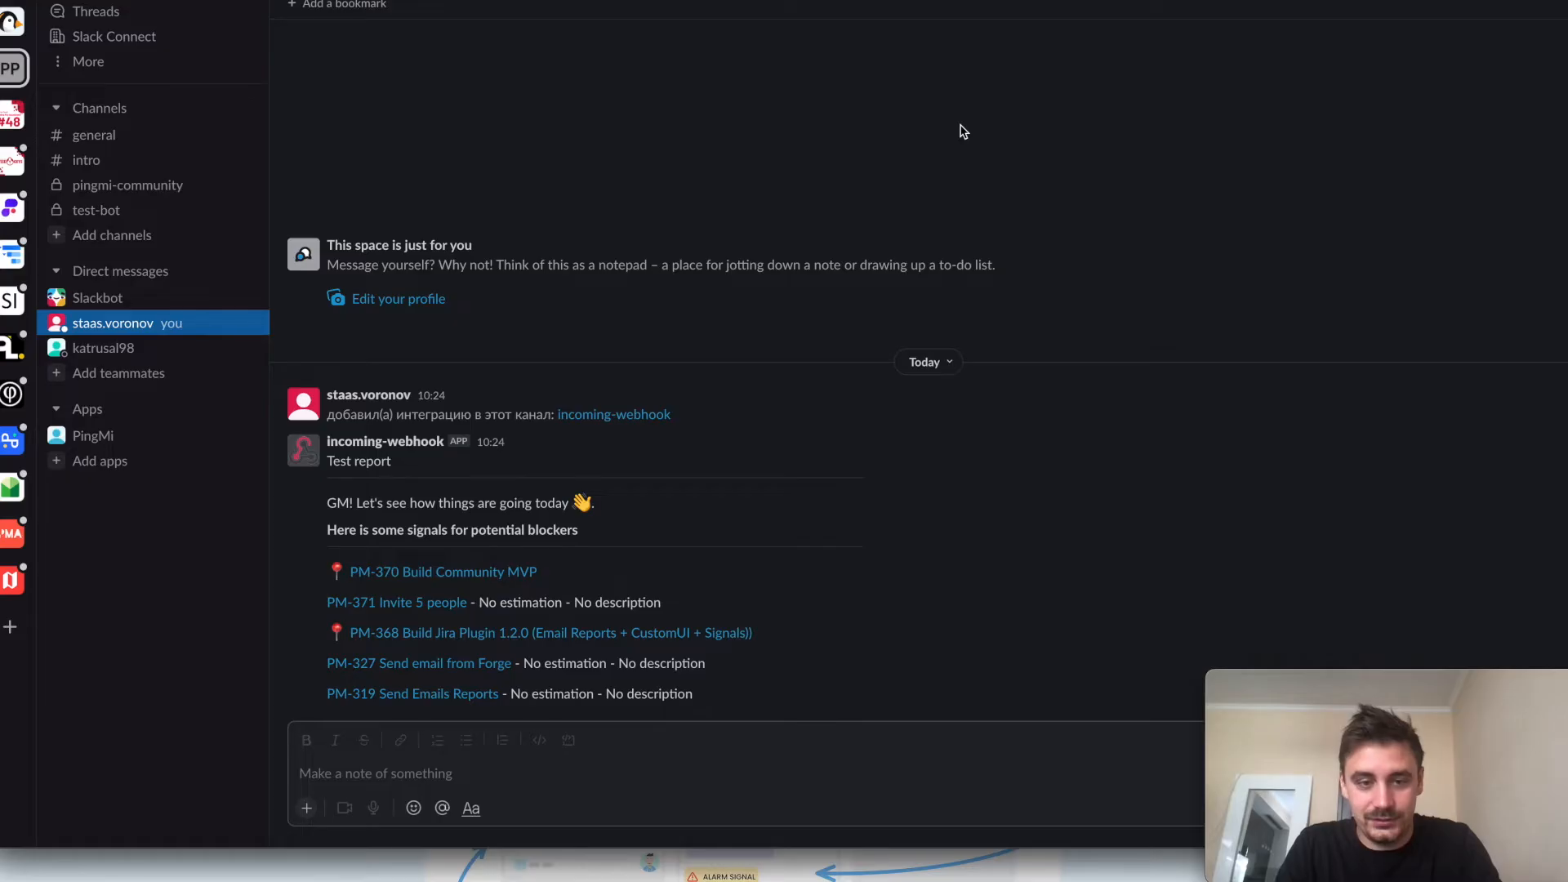
mouse_move(775, 707)
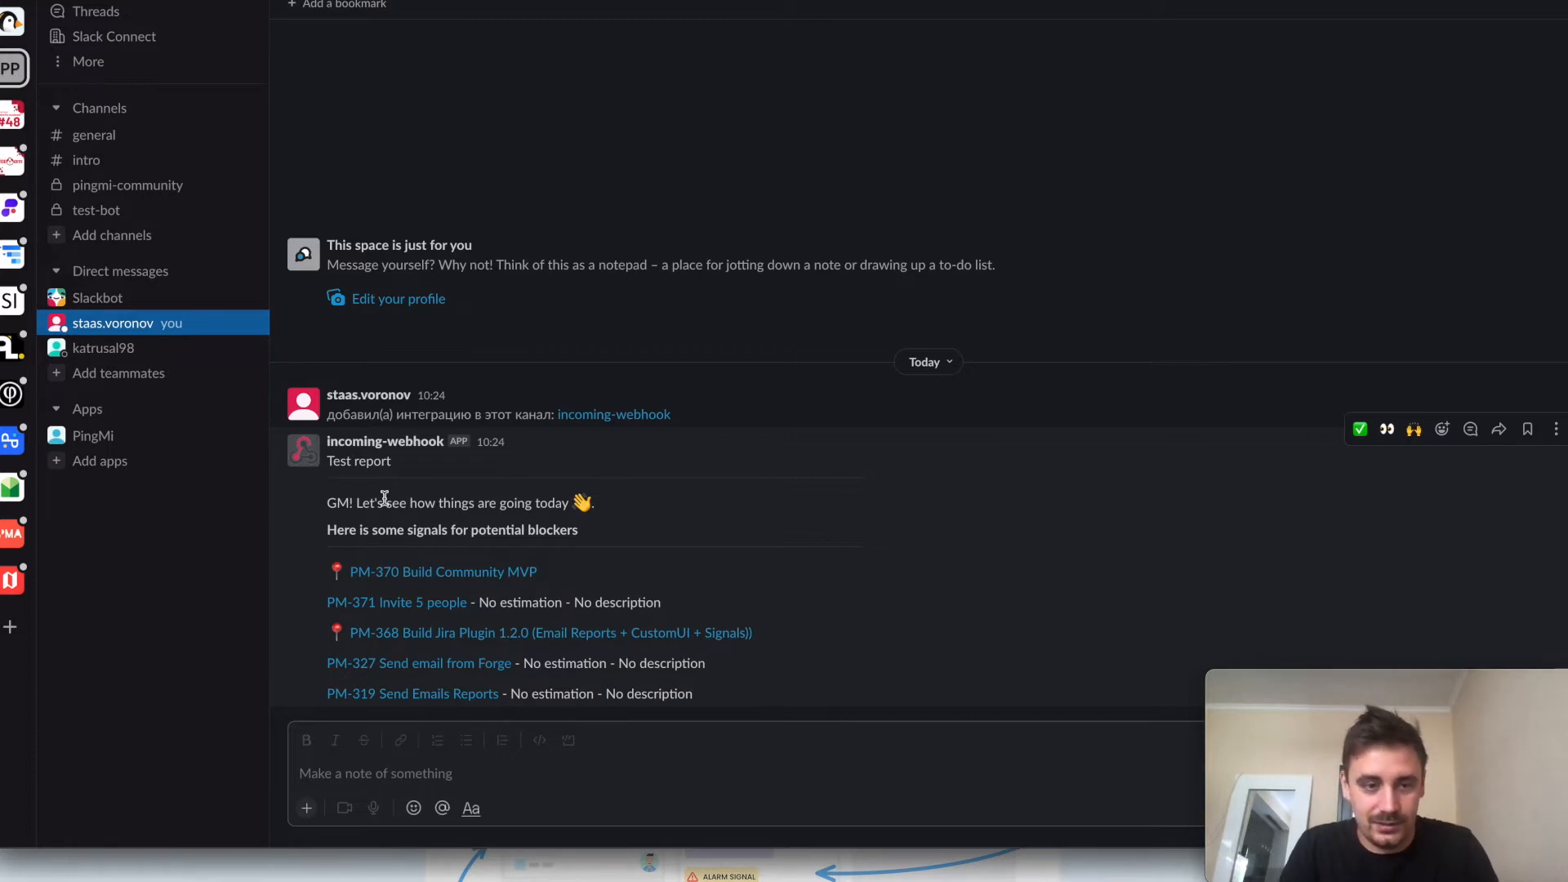
mouse_move(593, 554)
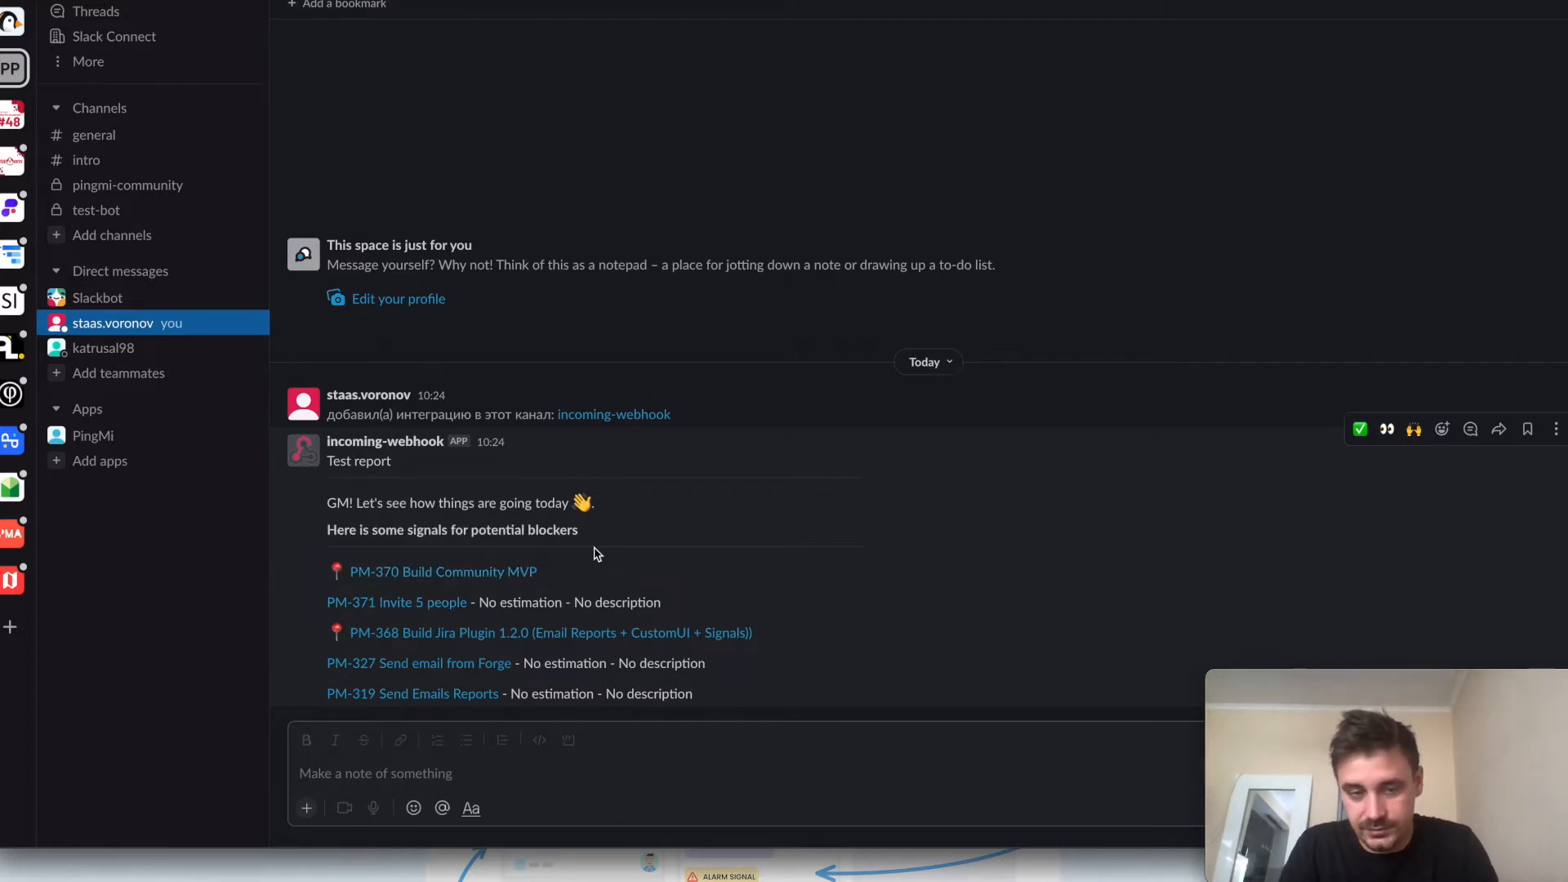
mouse_move(508, 601)
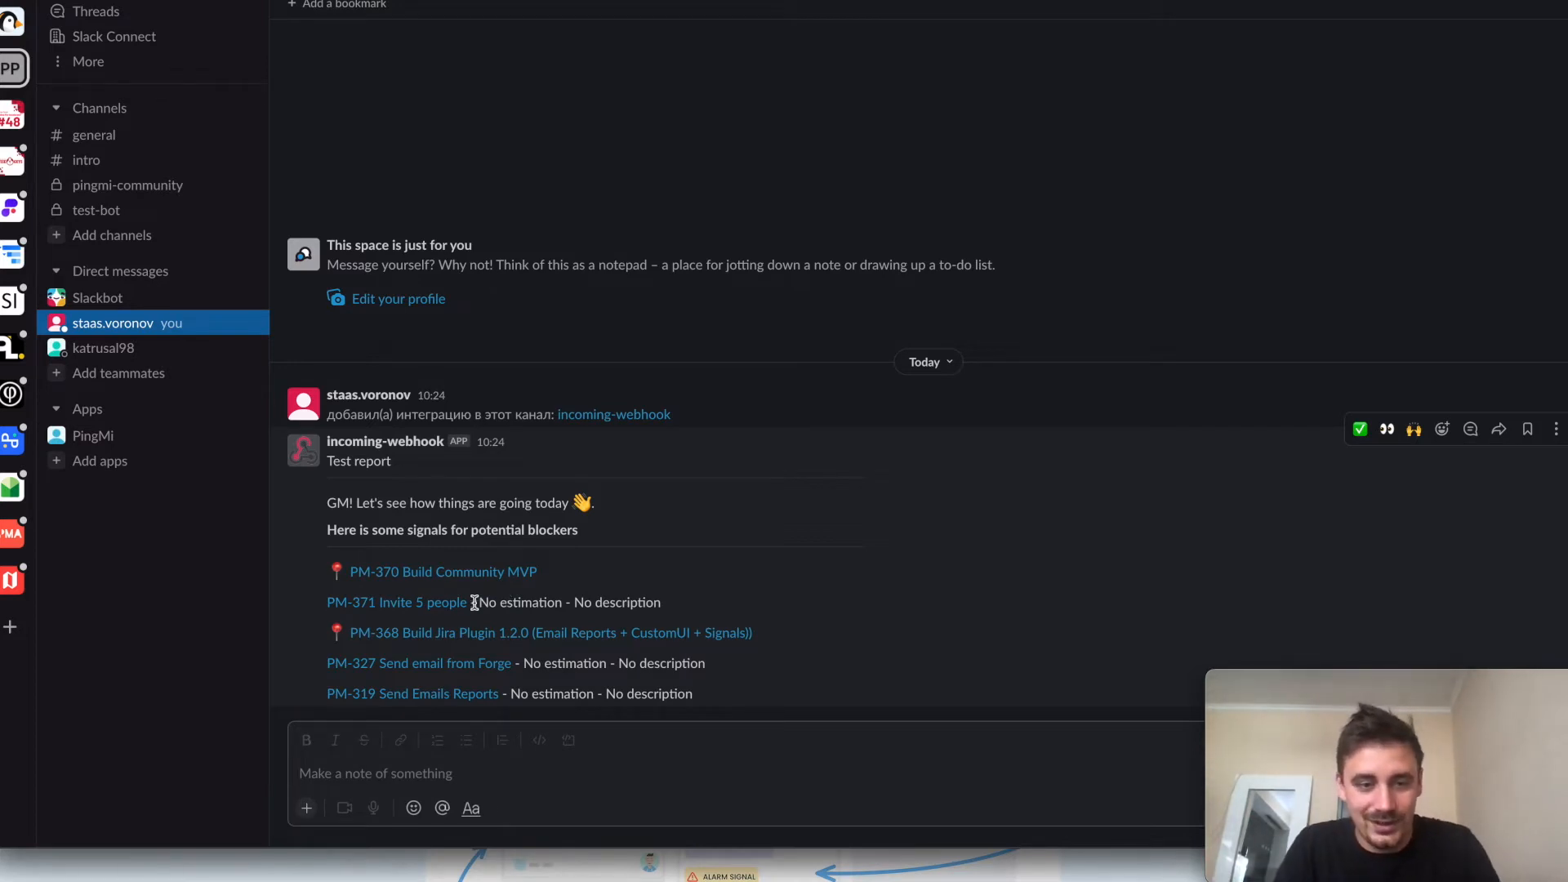
mouse_move(426, 652)
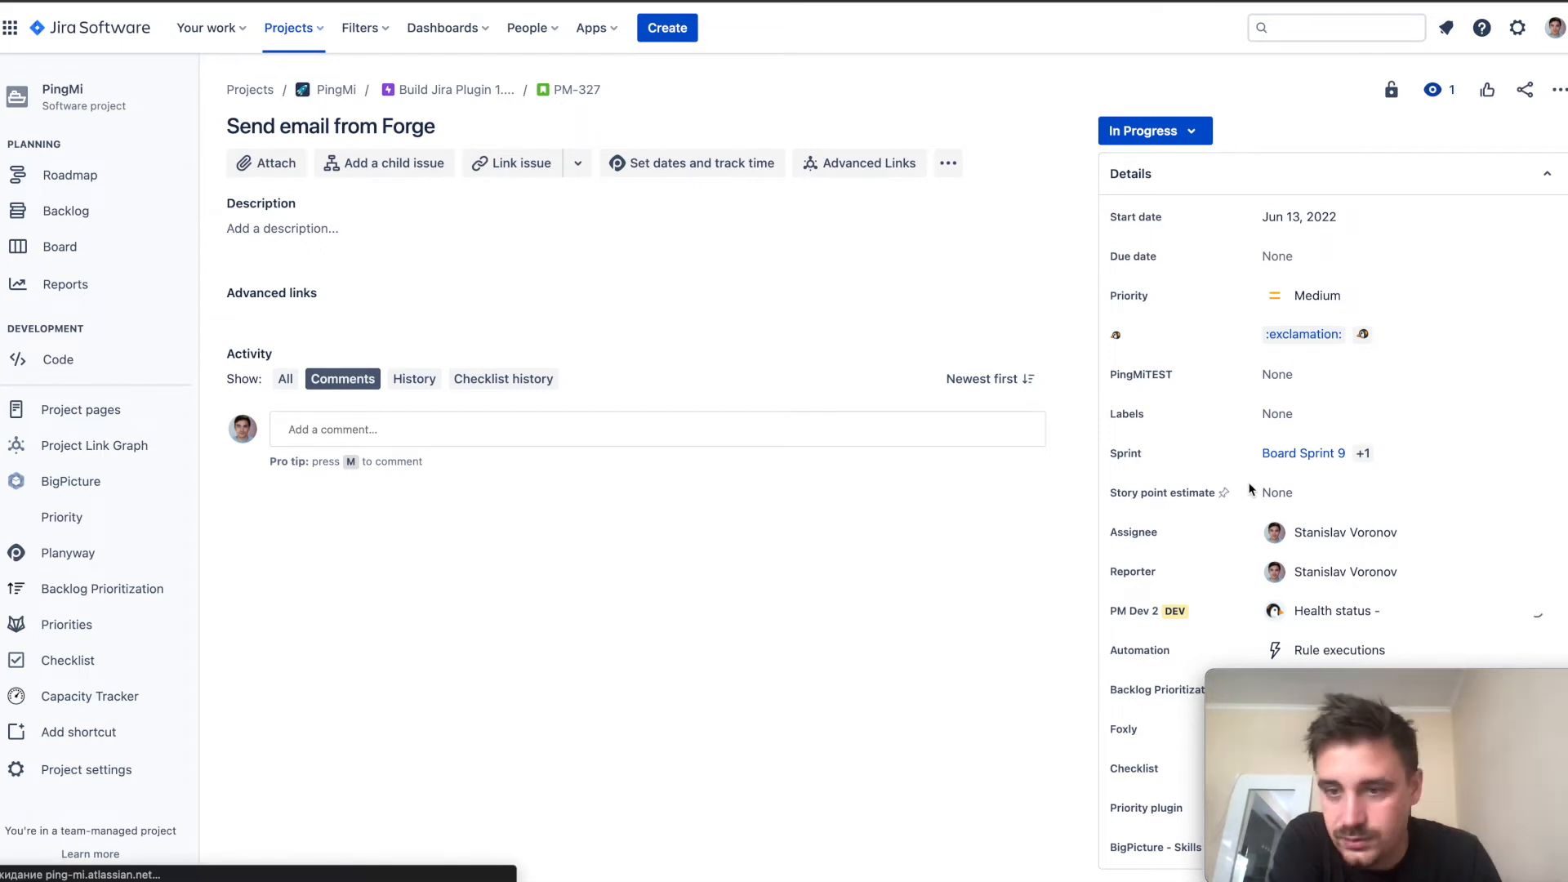
Step: Review the issue's PingMi health signals, then go to the Sprint 9 board
scroll("down", 3)
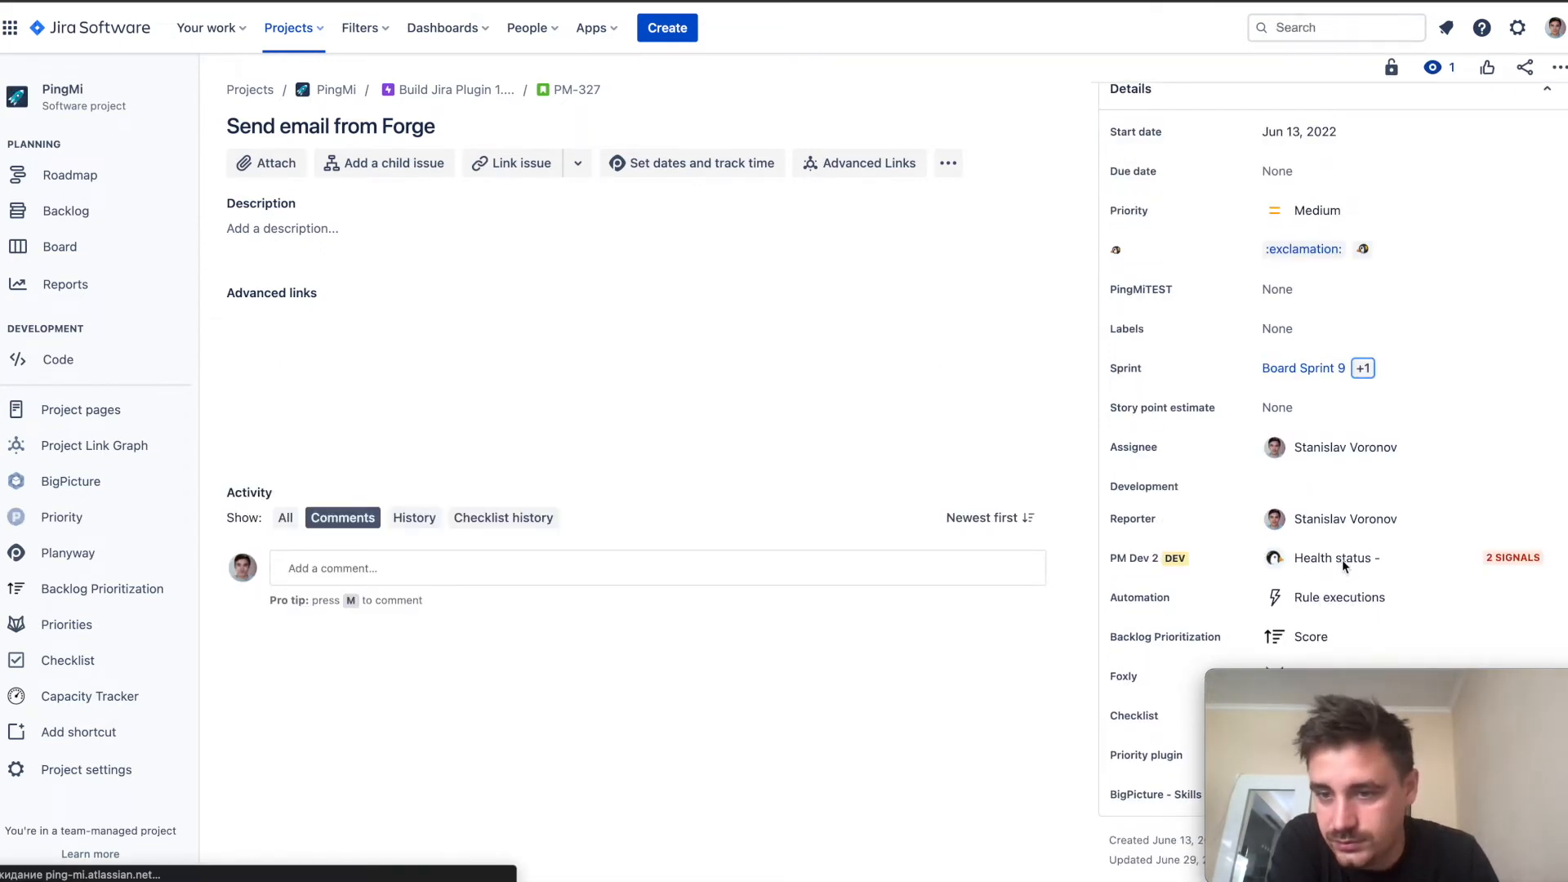
left_click(1148, 557)
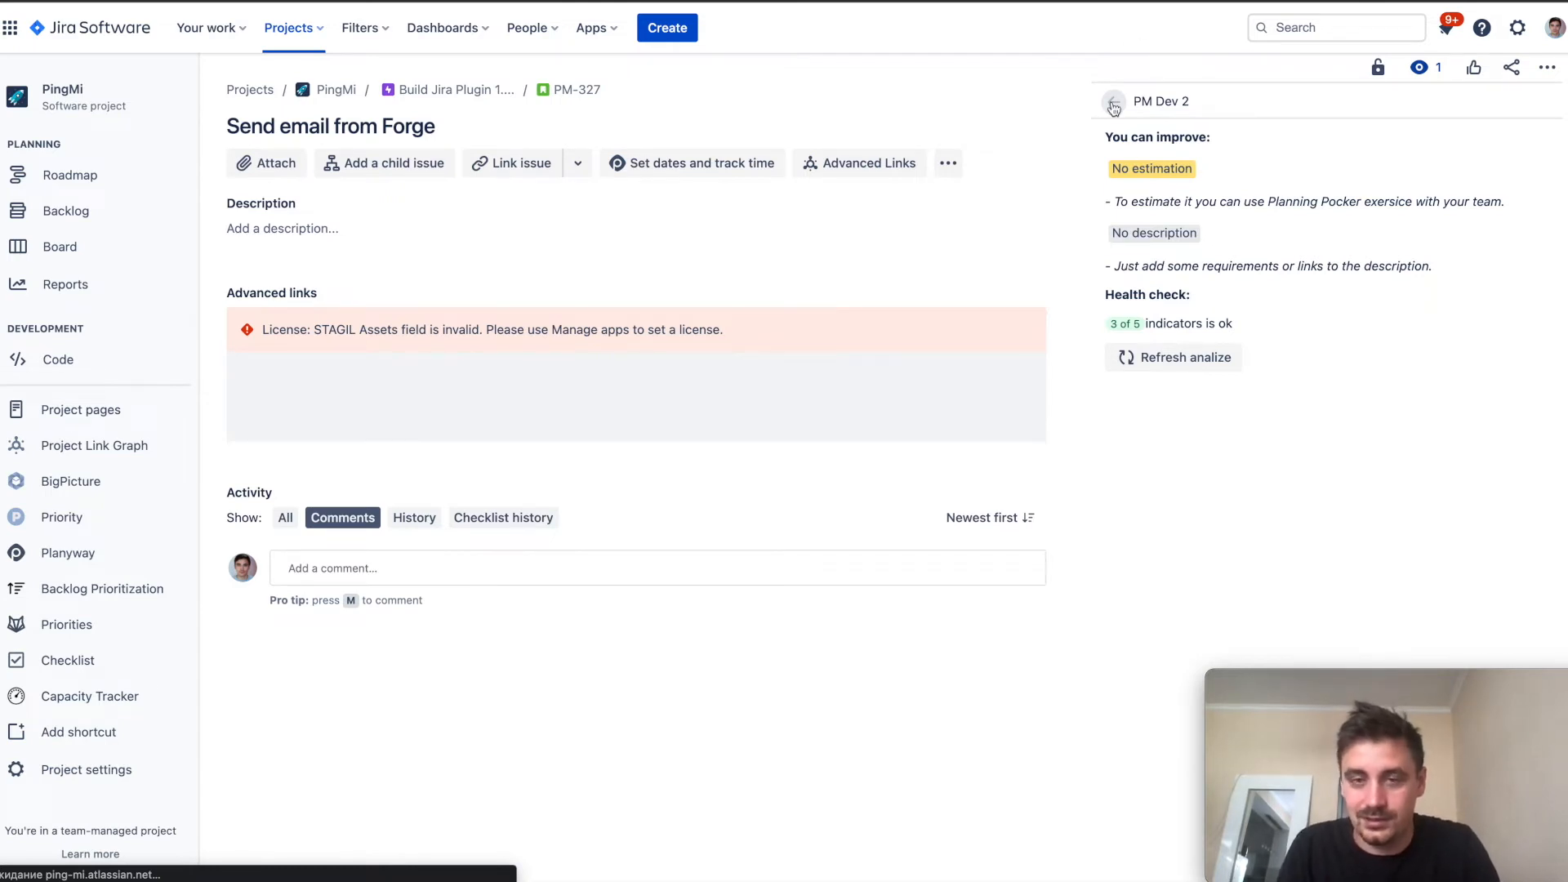
left_click(1113, 103)
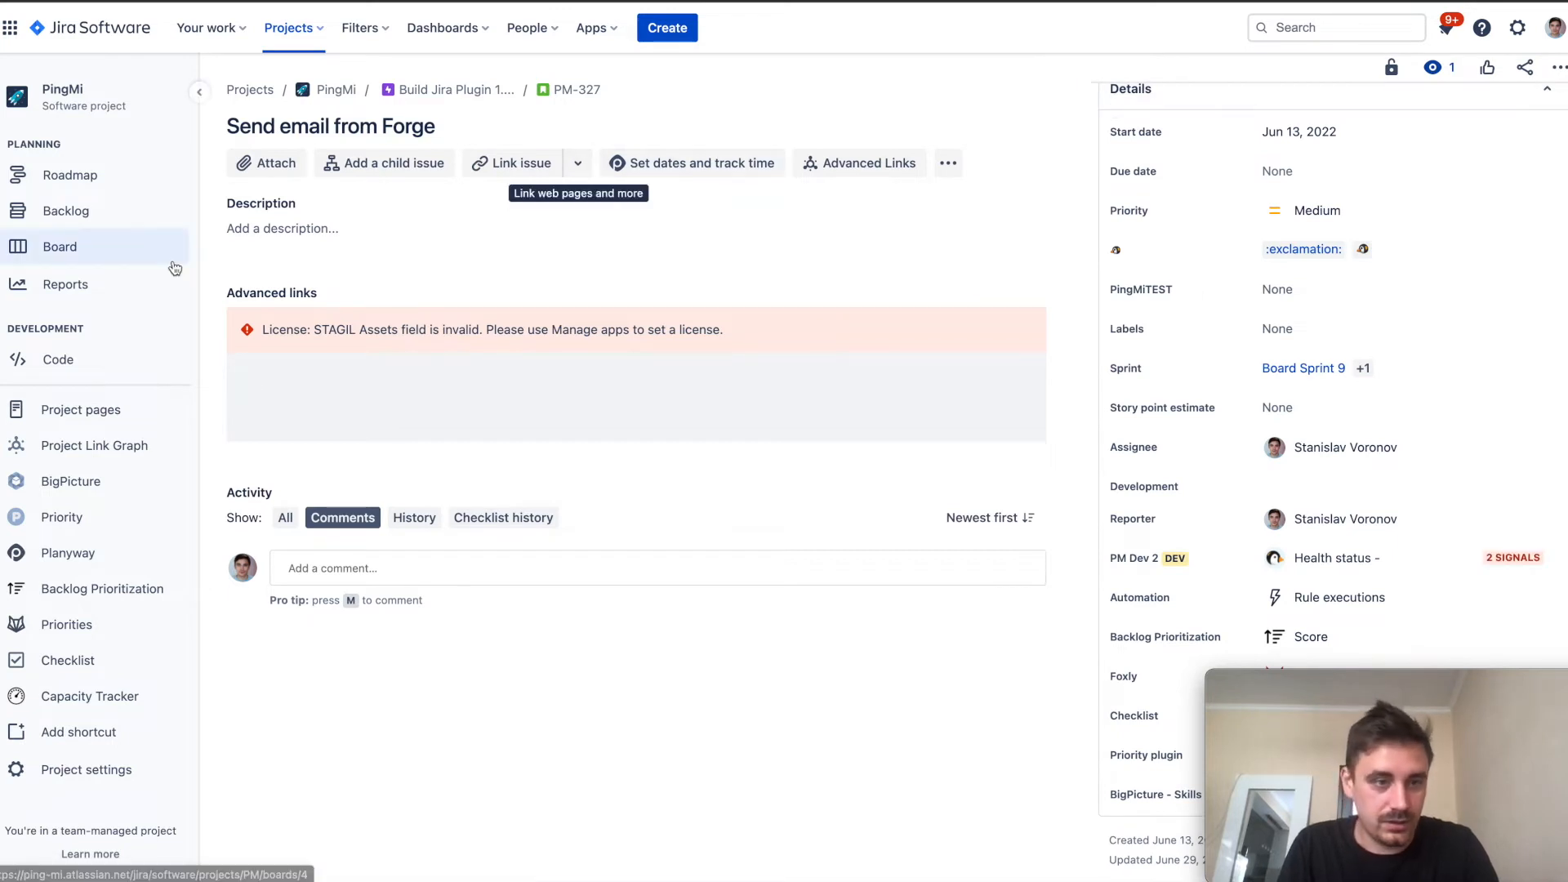
left_click(59, 246)
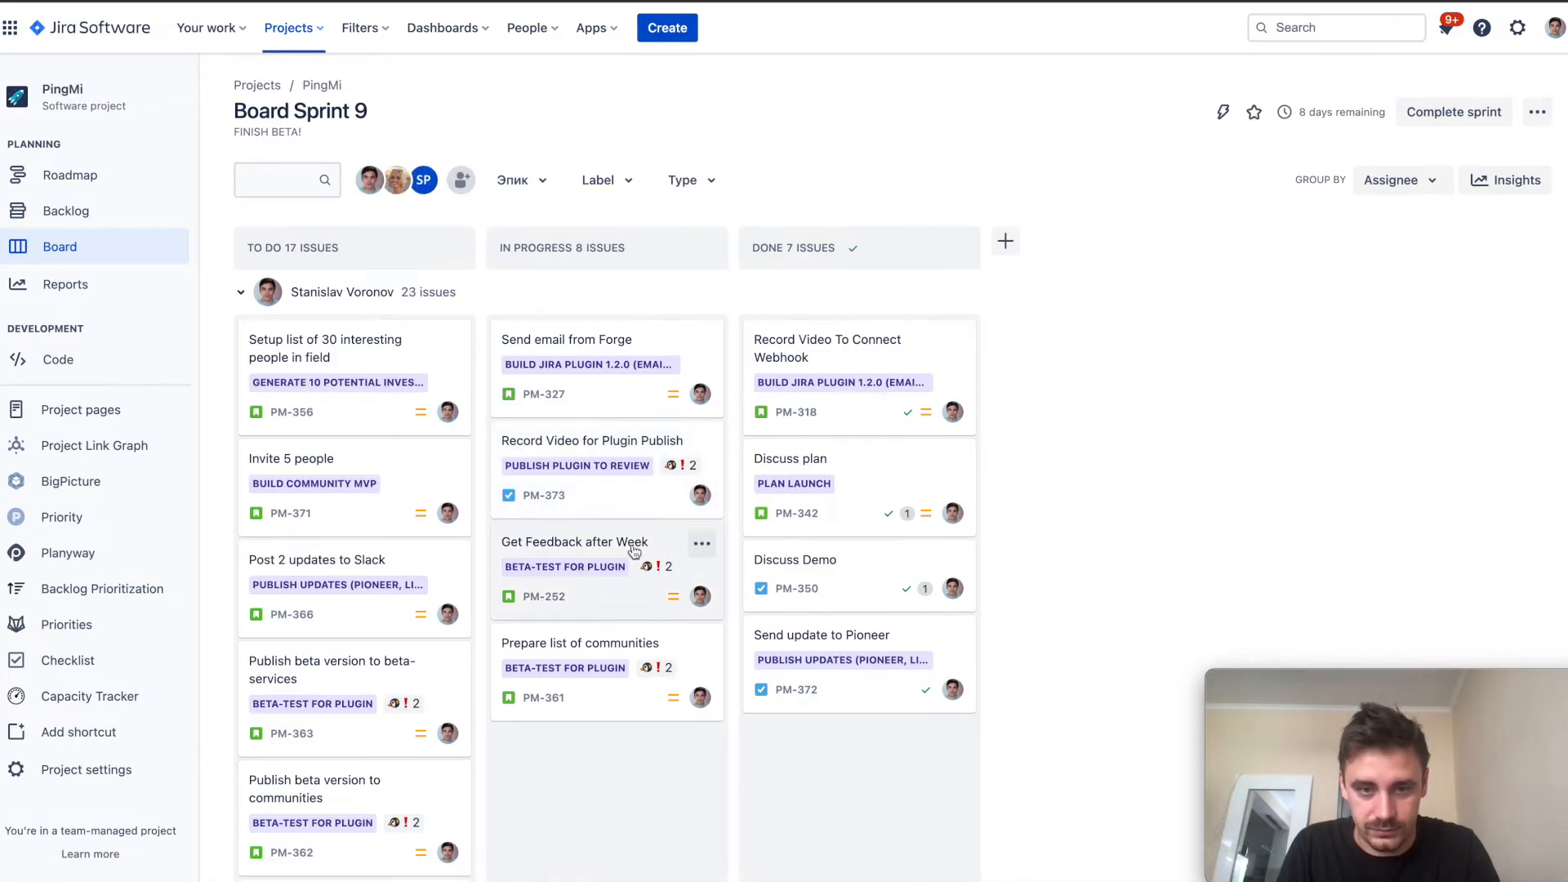
mouse_move(667, 481)
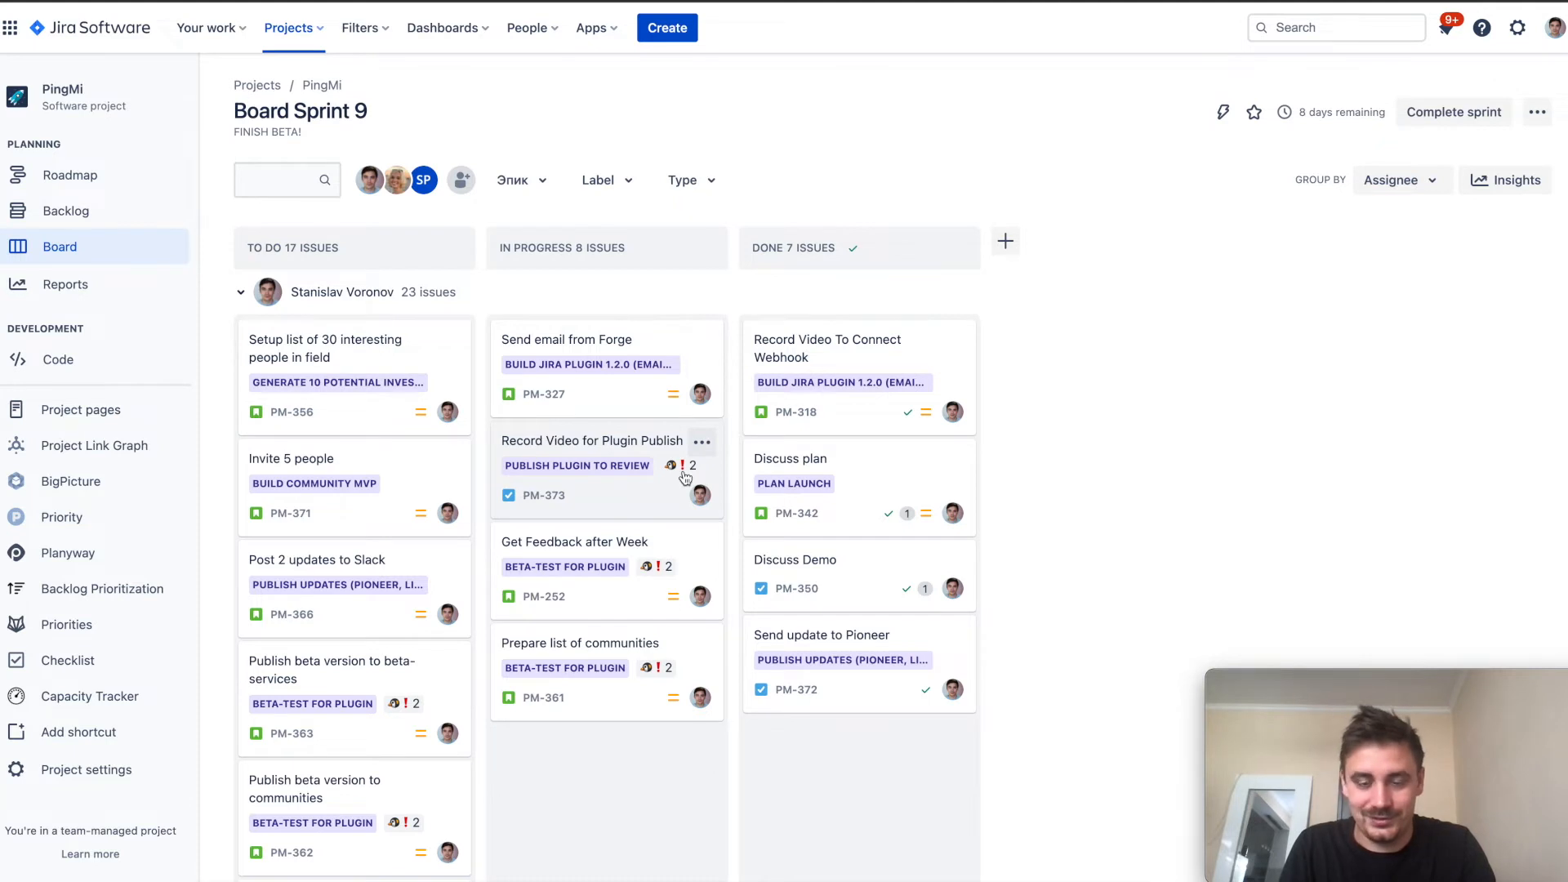
mouse_move(659, 491)
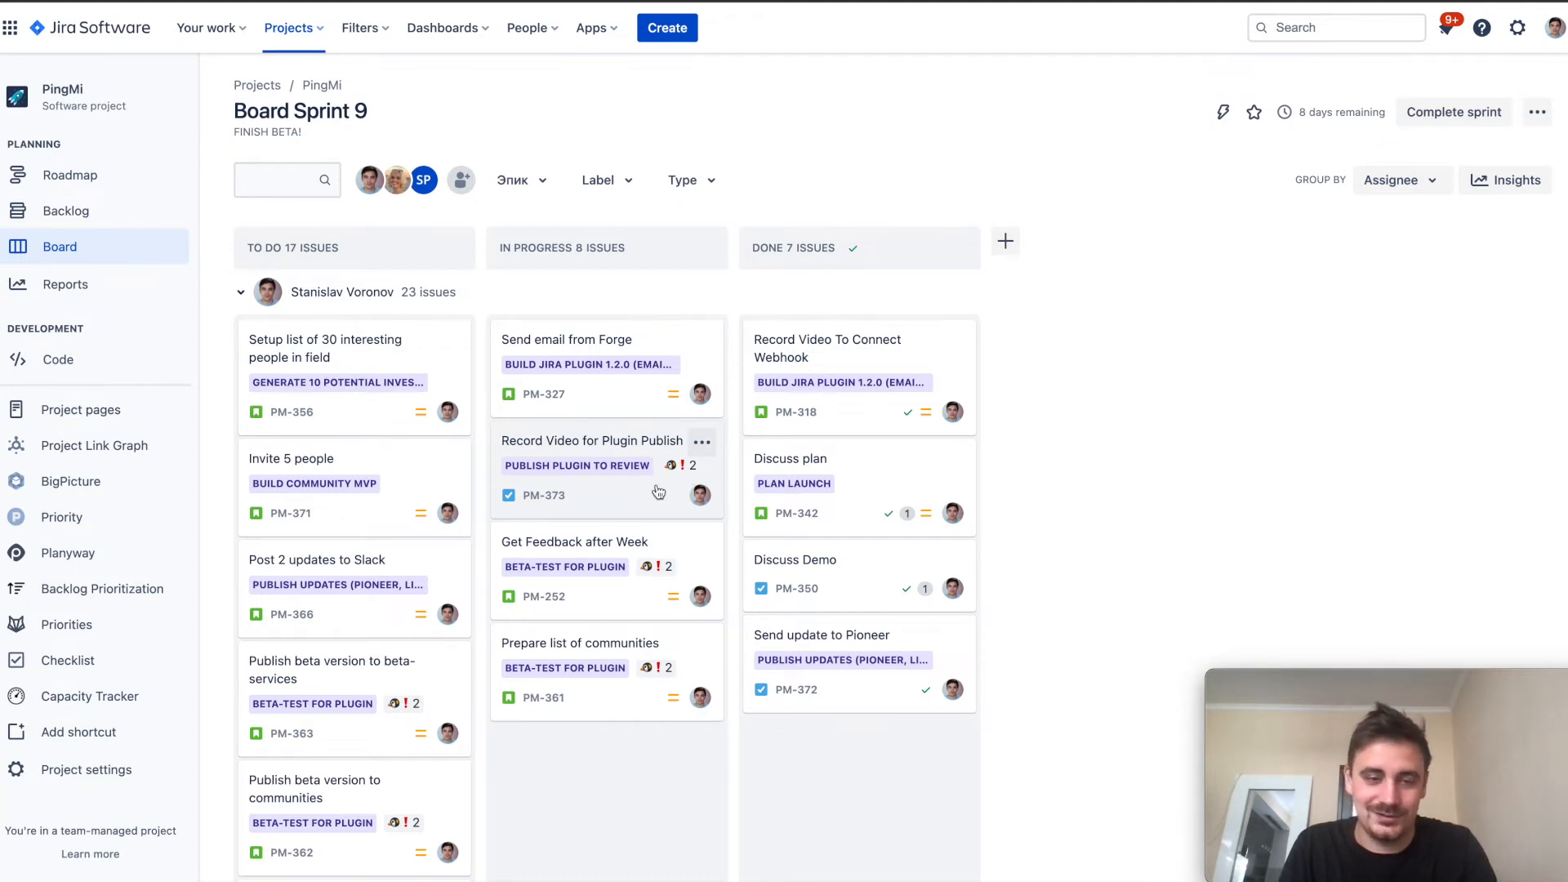
mouse_move(656, 589)
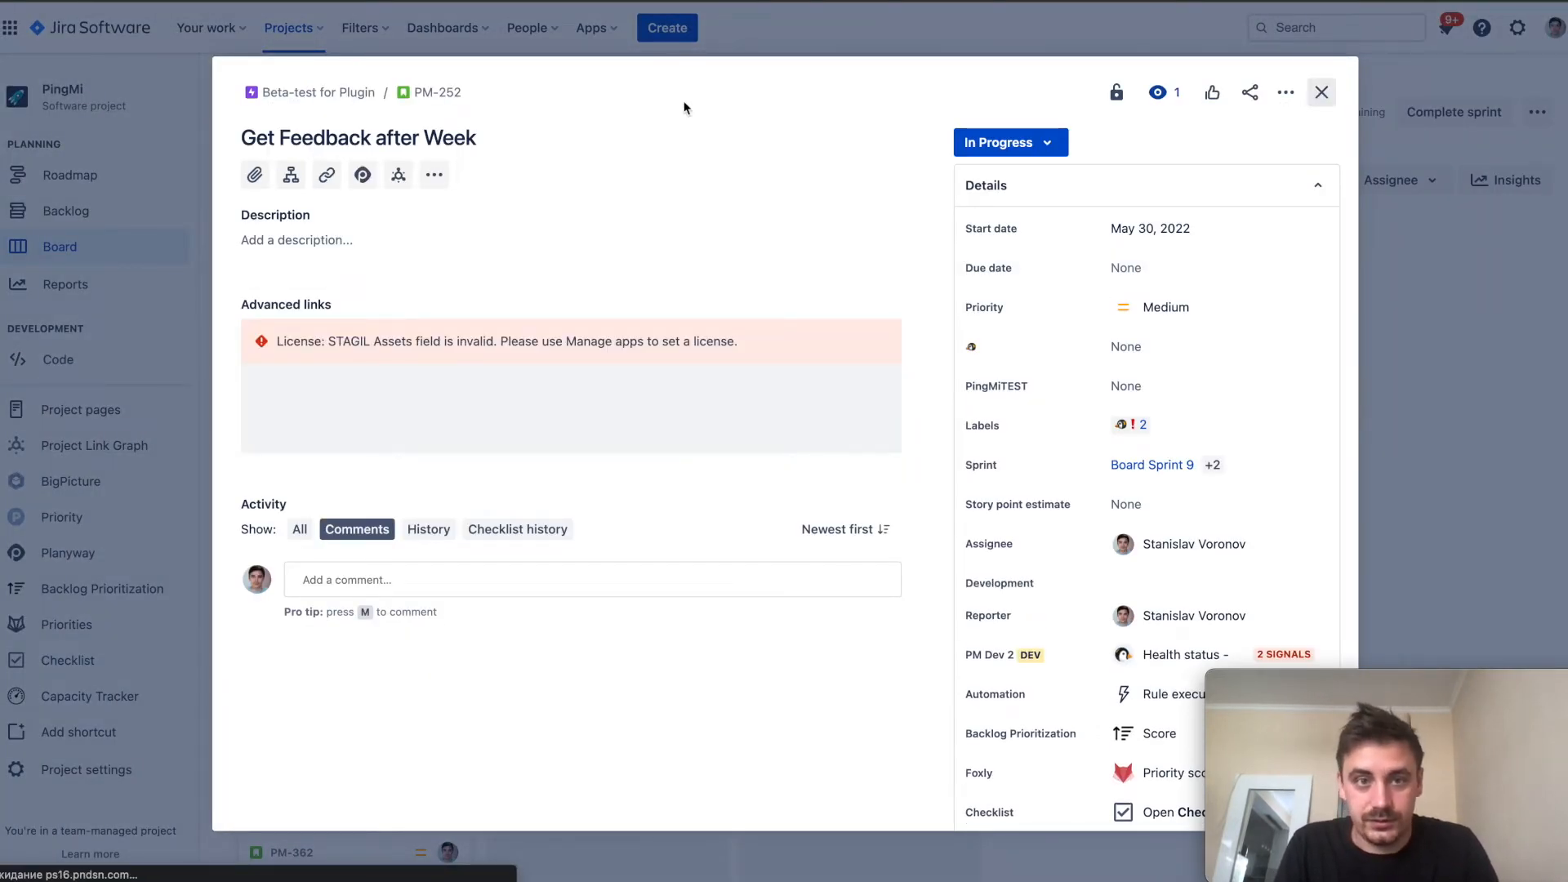
Step: In the PingMi app, track project PingMi with epics PM-370, PM-369 and PM-368
left_click(591, 27)
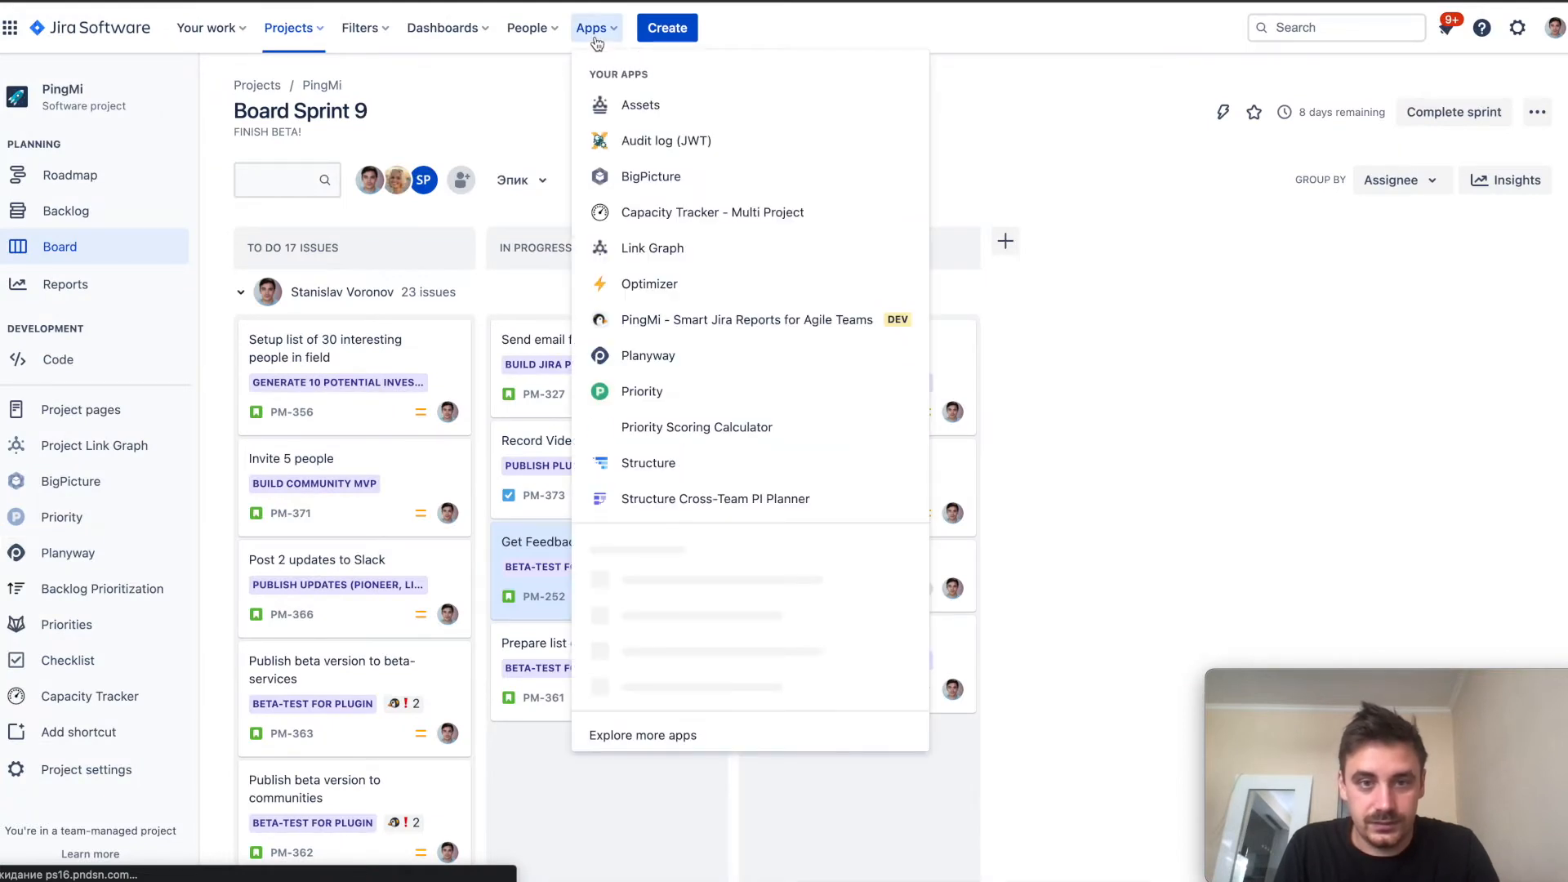
mouse_move(680, 320)
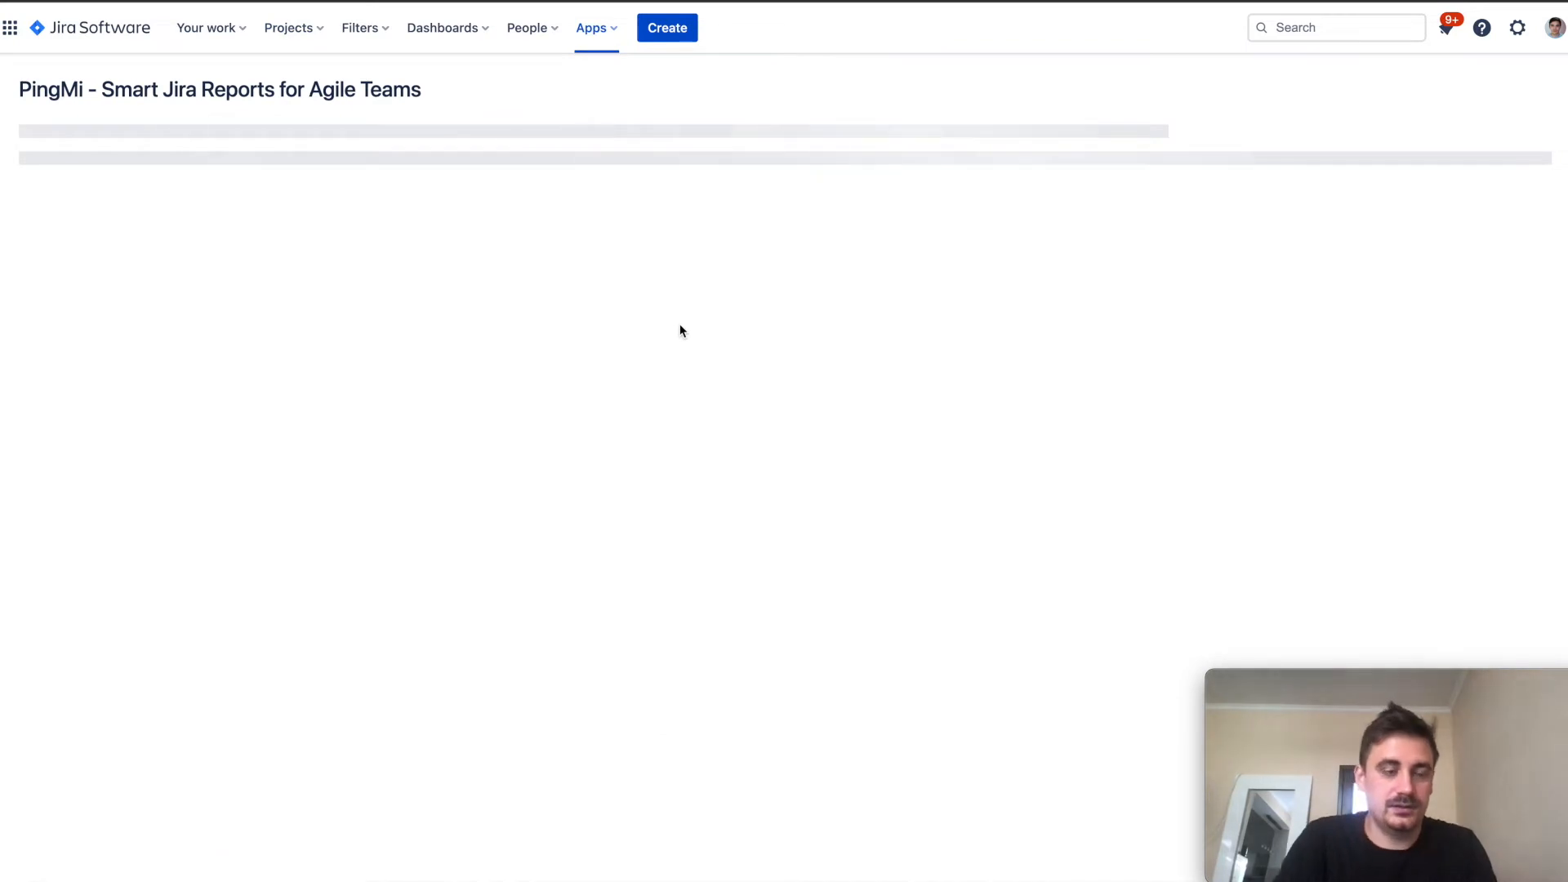
mouse_move(326, 216)
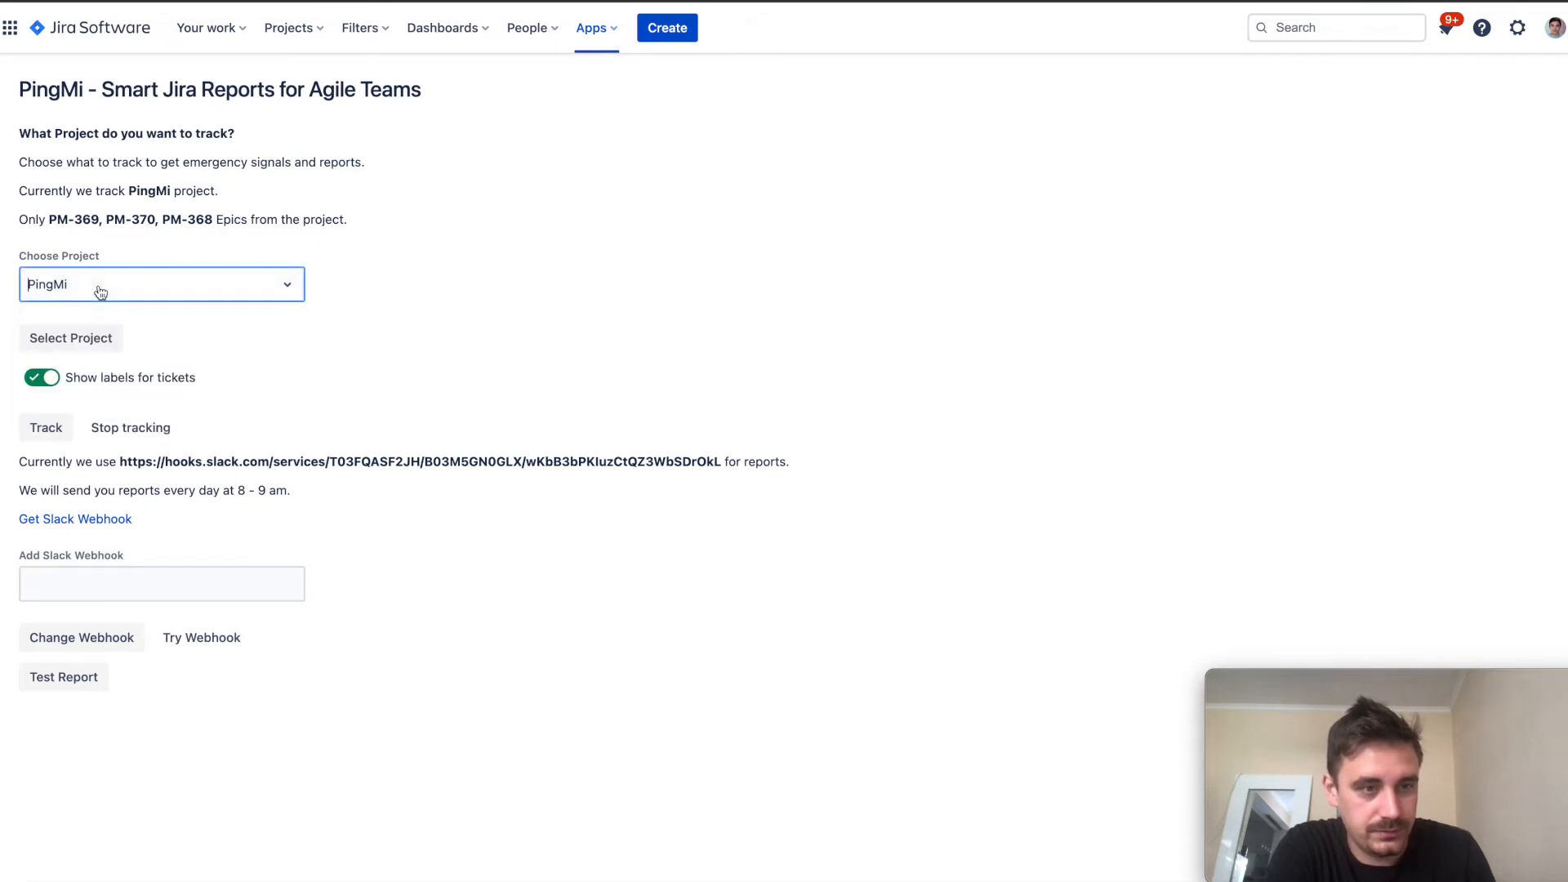
left_click(70, 338)
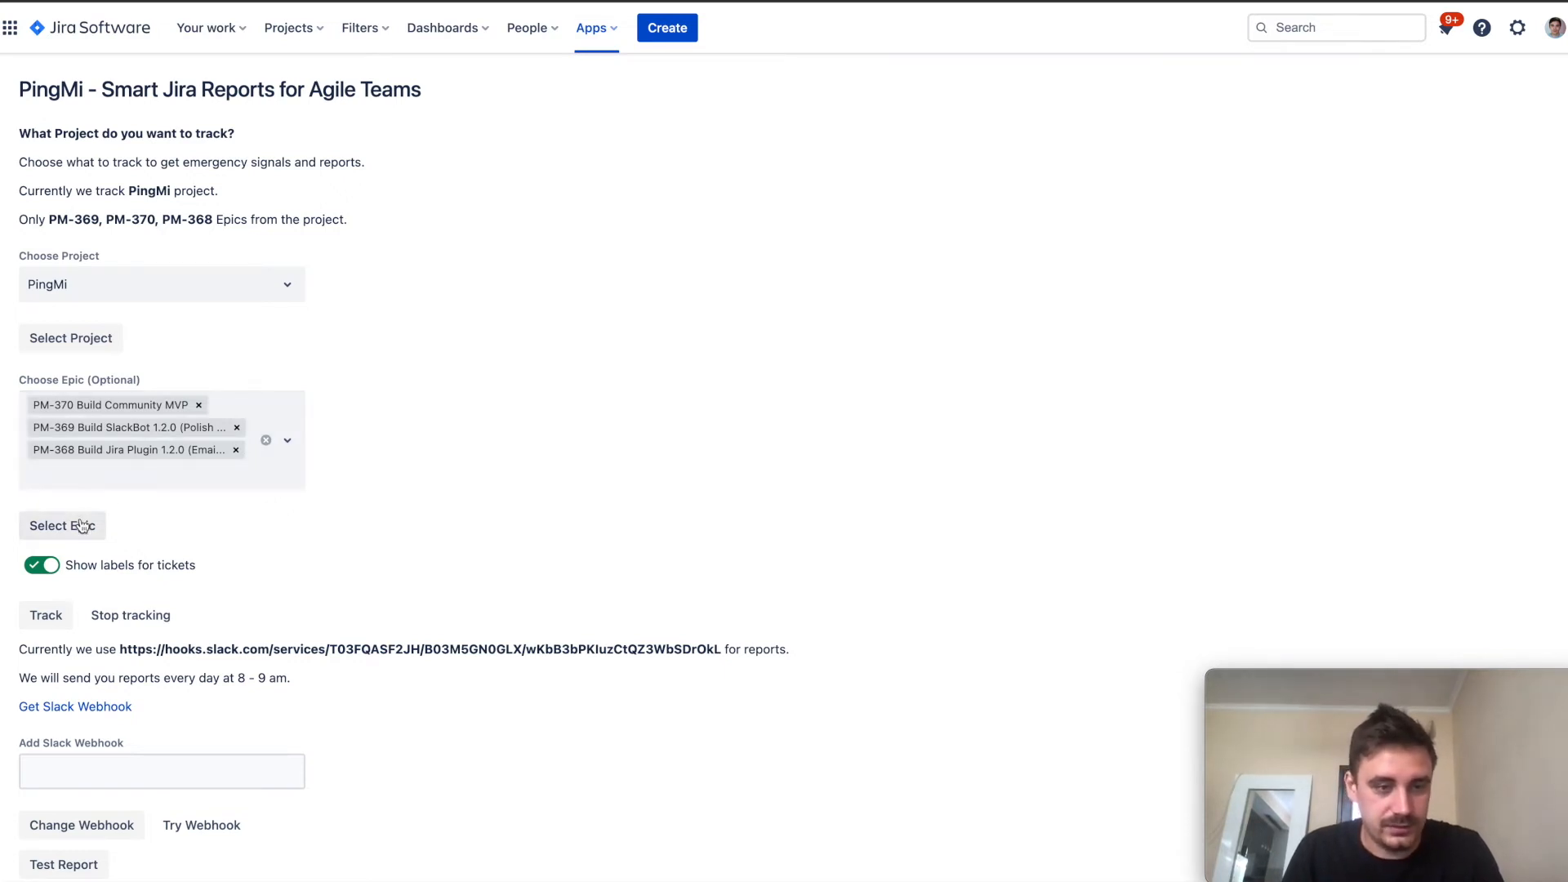
left_click(61, 525)
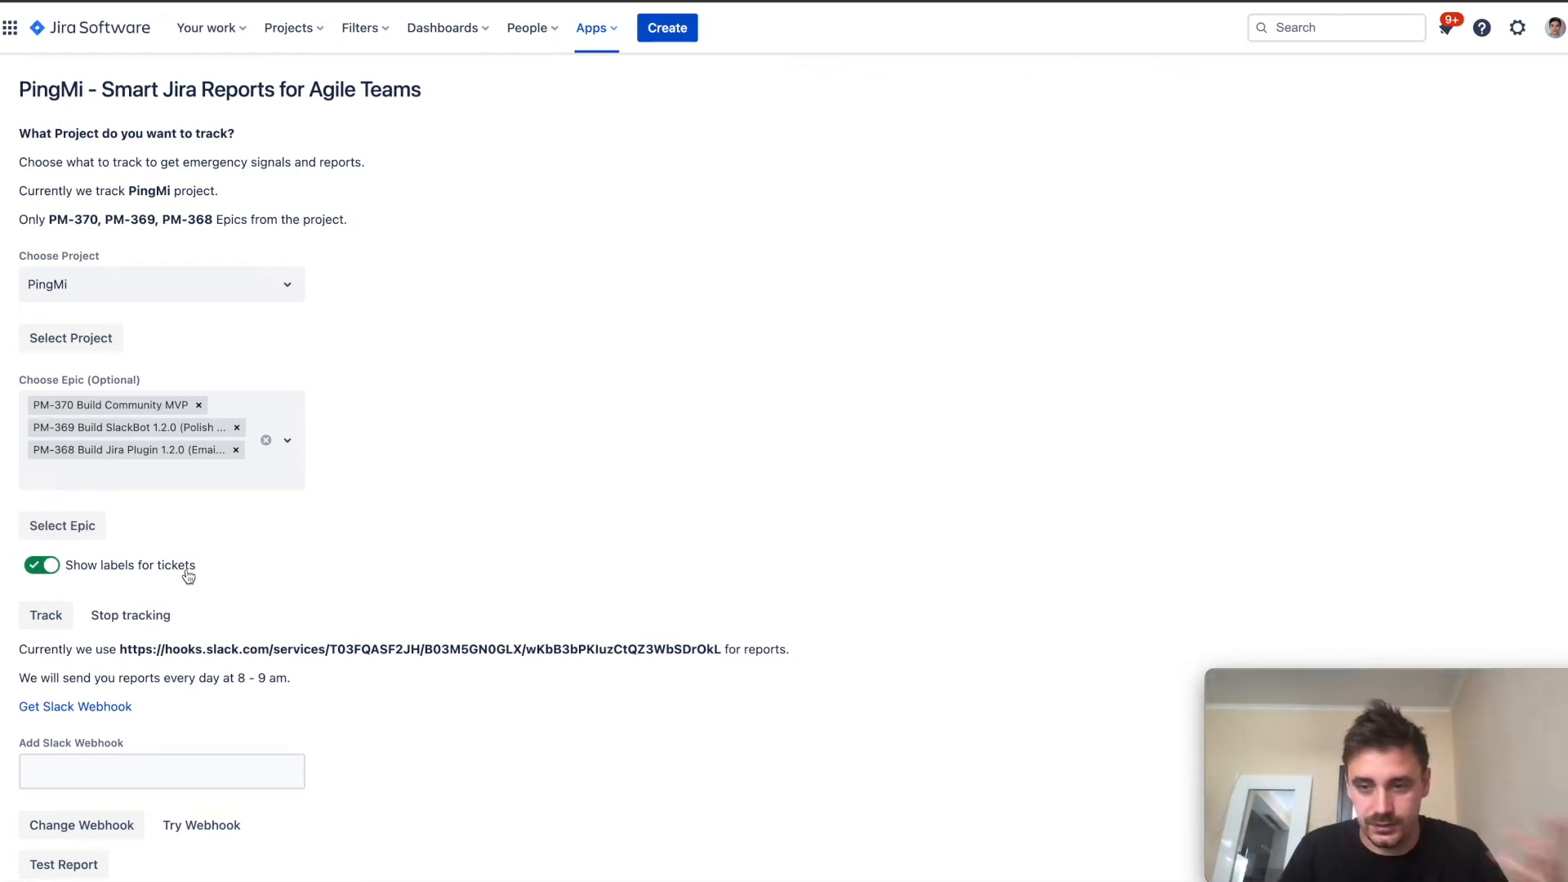
mouse_move(263, 569)
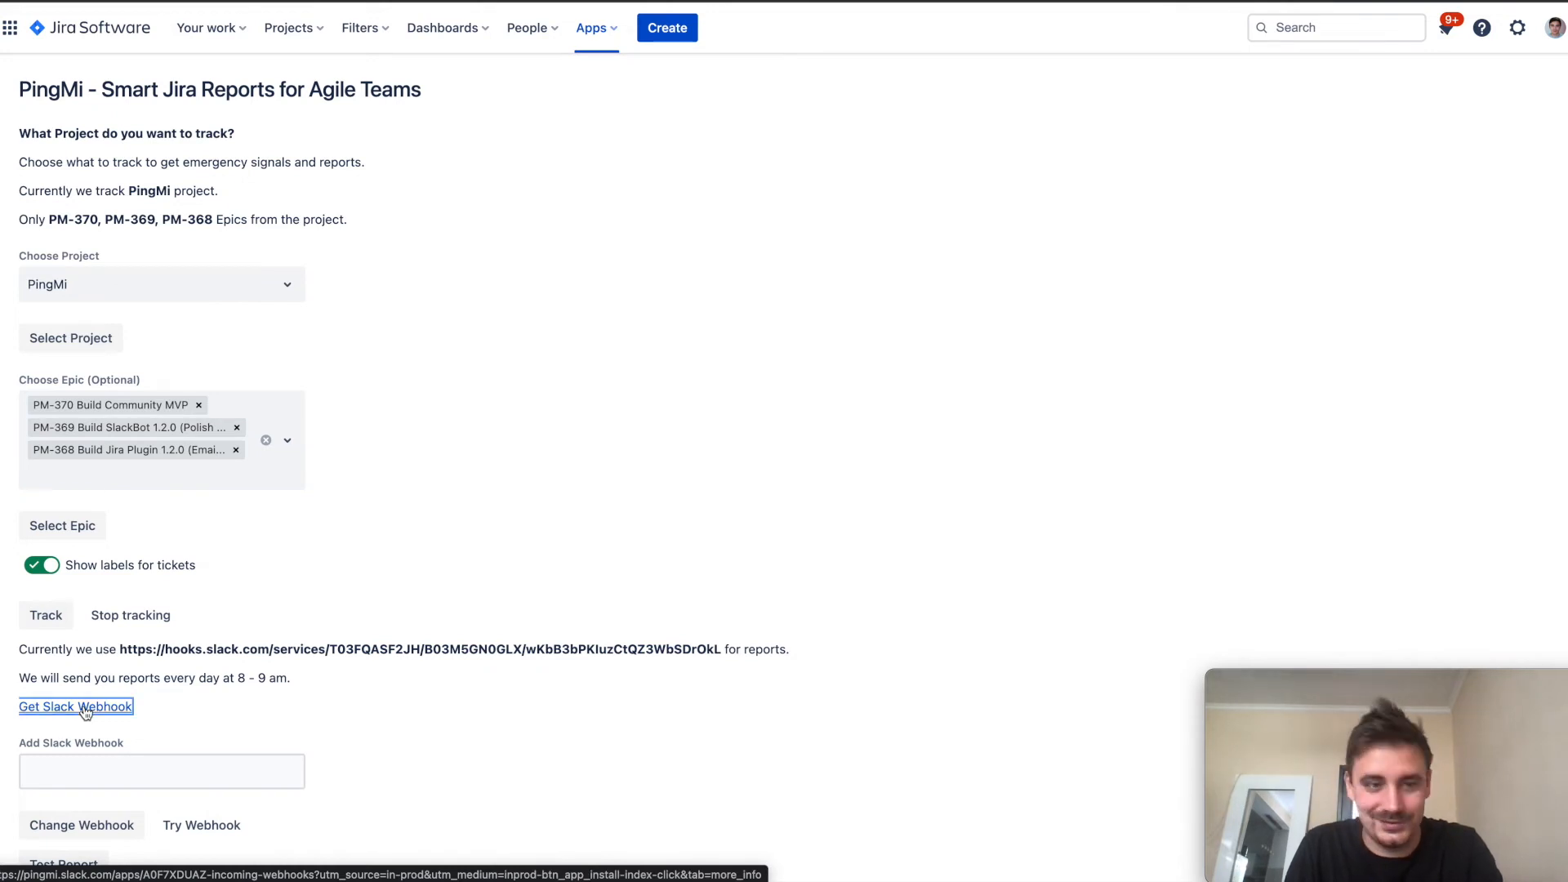
Step: Add a Slack Incoming WebHooks integration that posts to the Stas channel
left_click(75, 707)
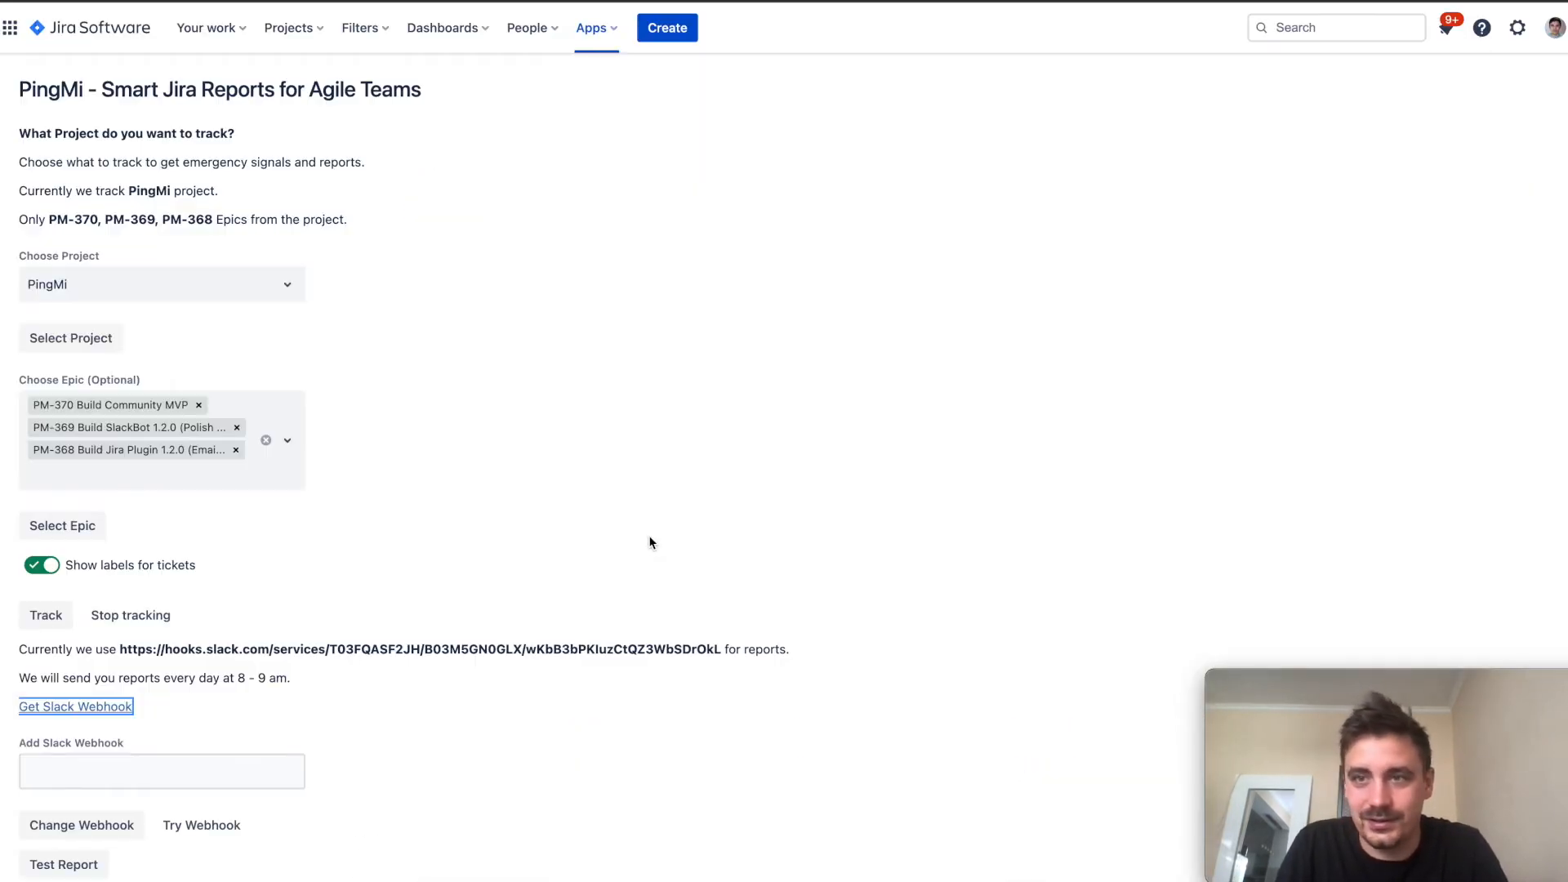
left_click(75, 705)
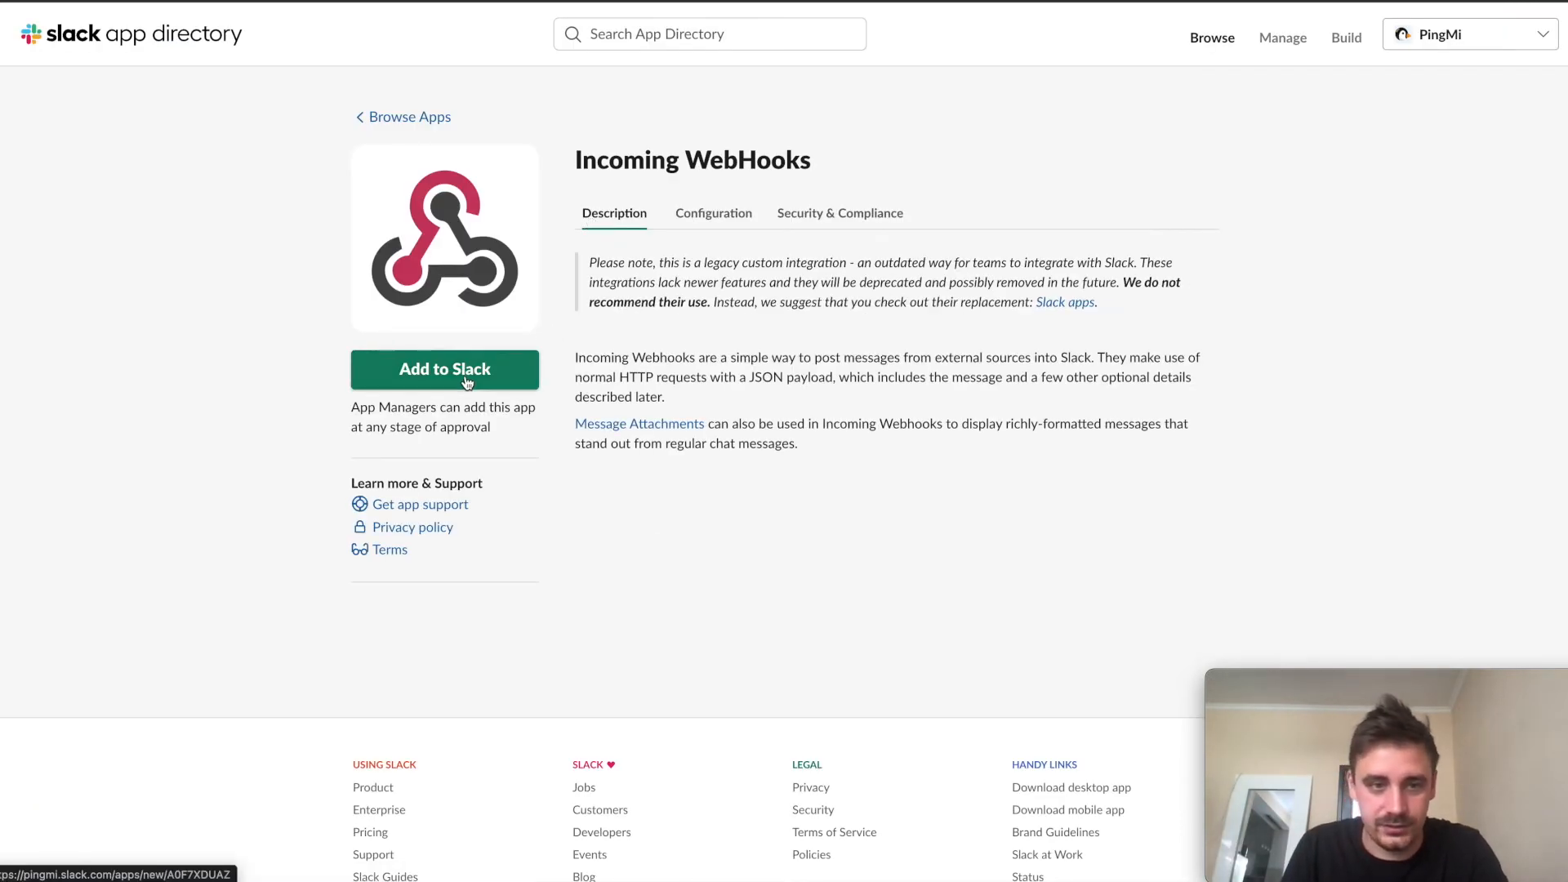
left_click(445, 369)
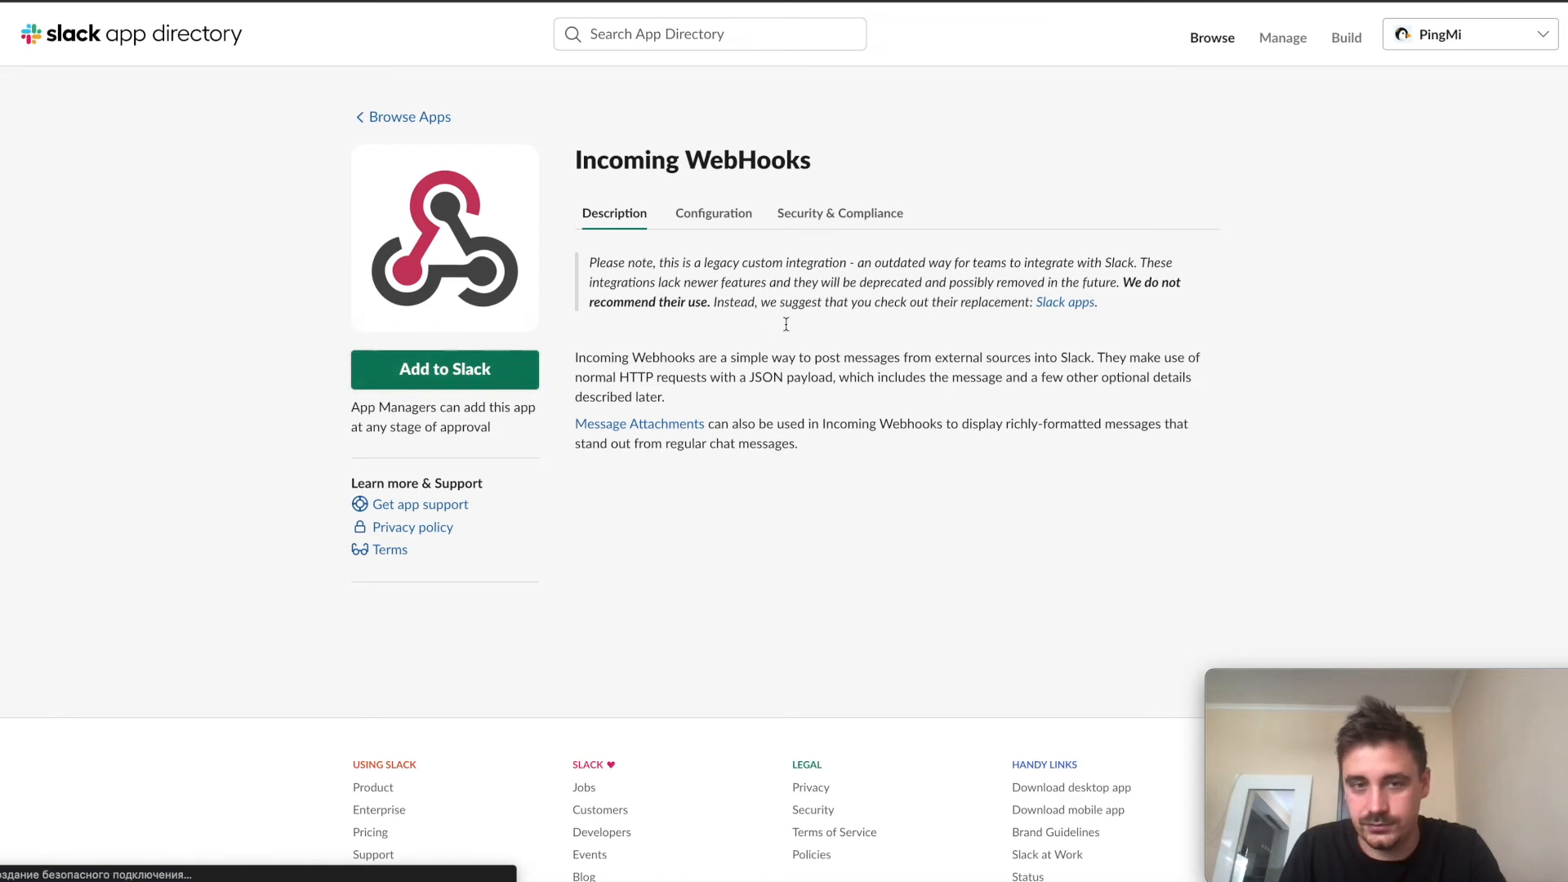
left_click(444, 369)
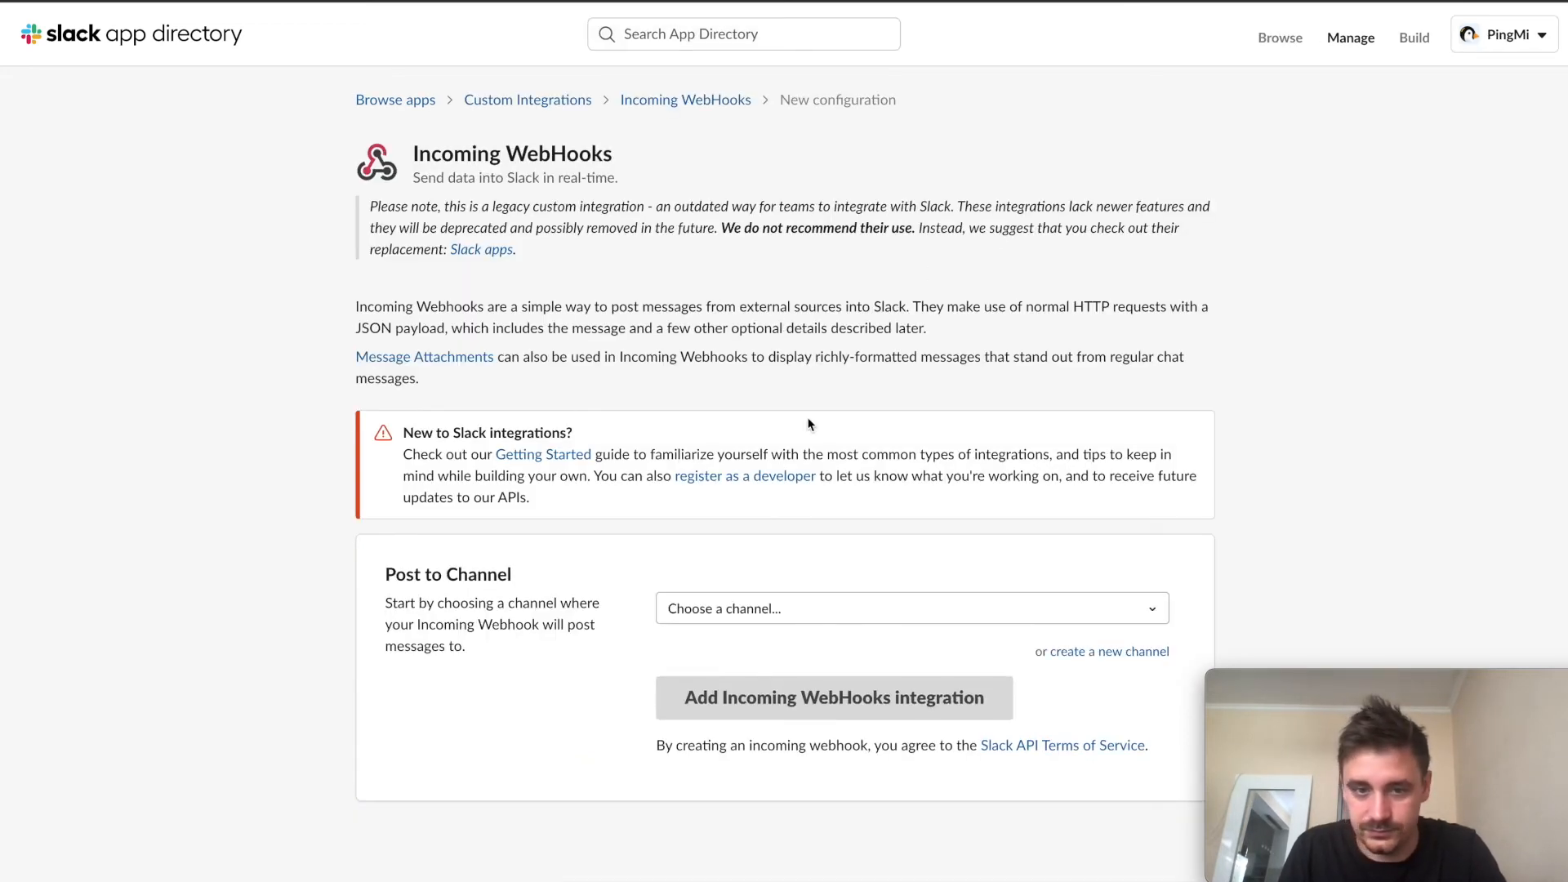
left_click(910, 607)
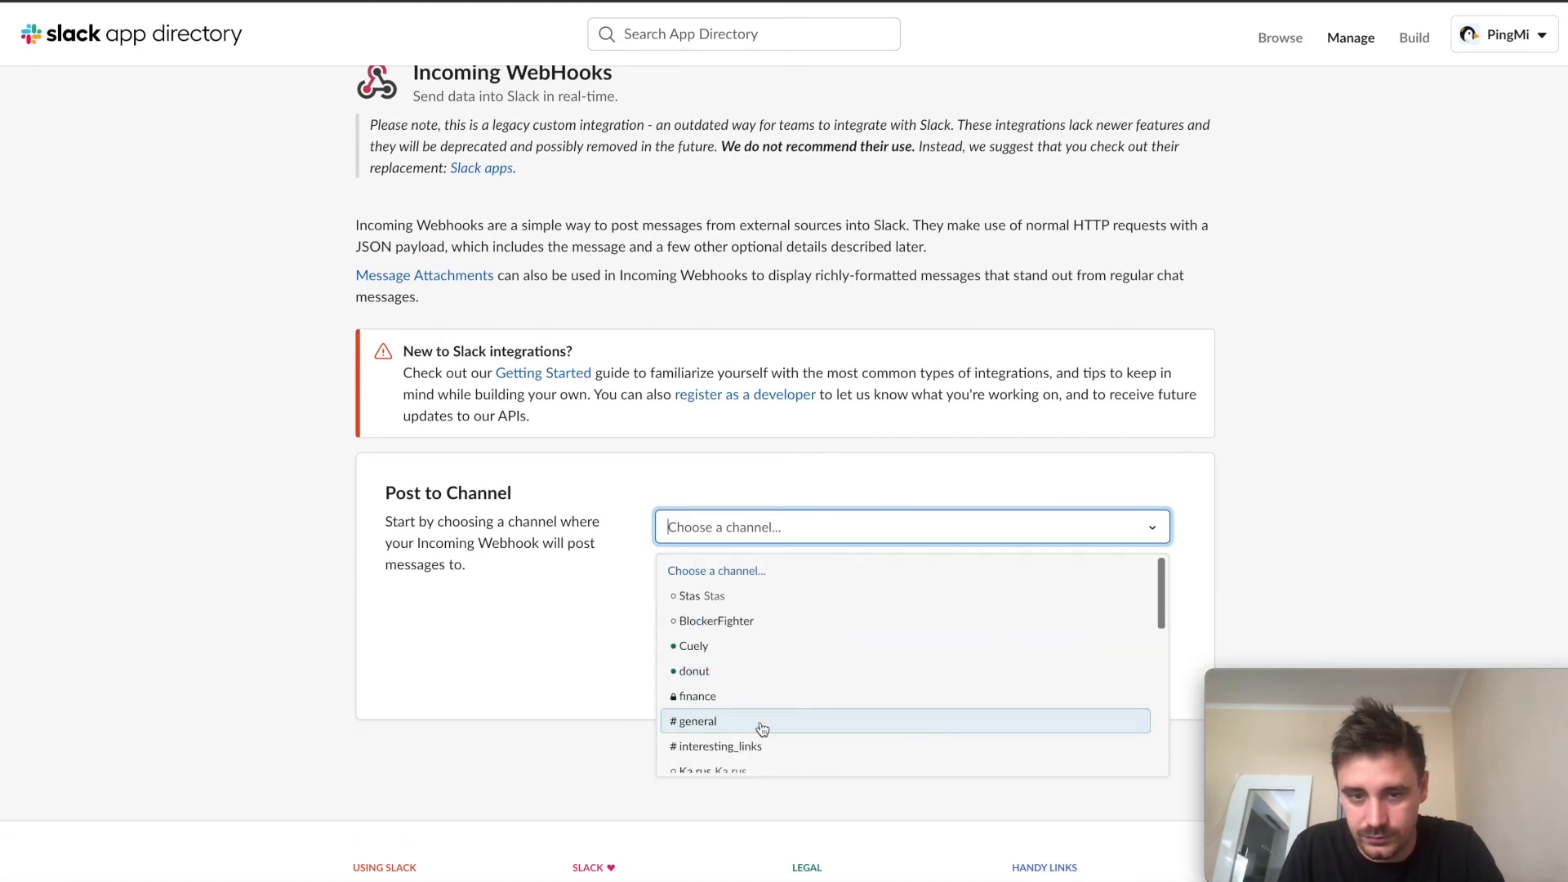
mouse_move(704, 596)
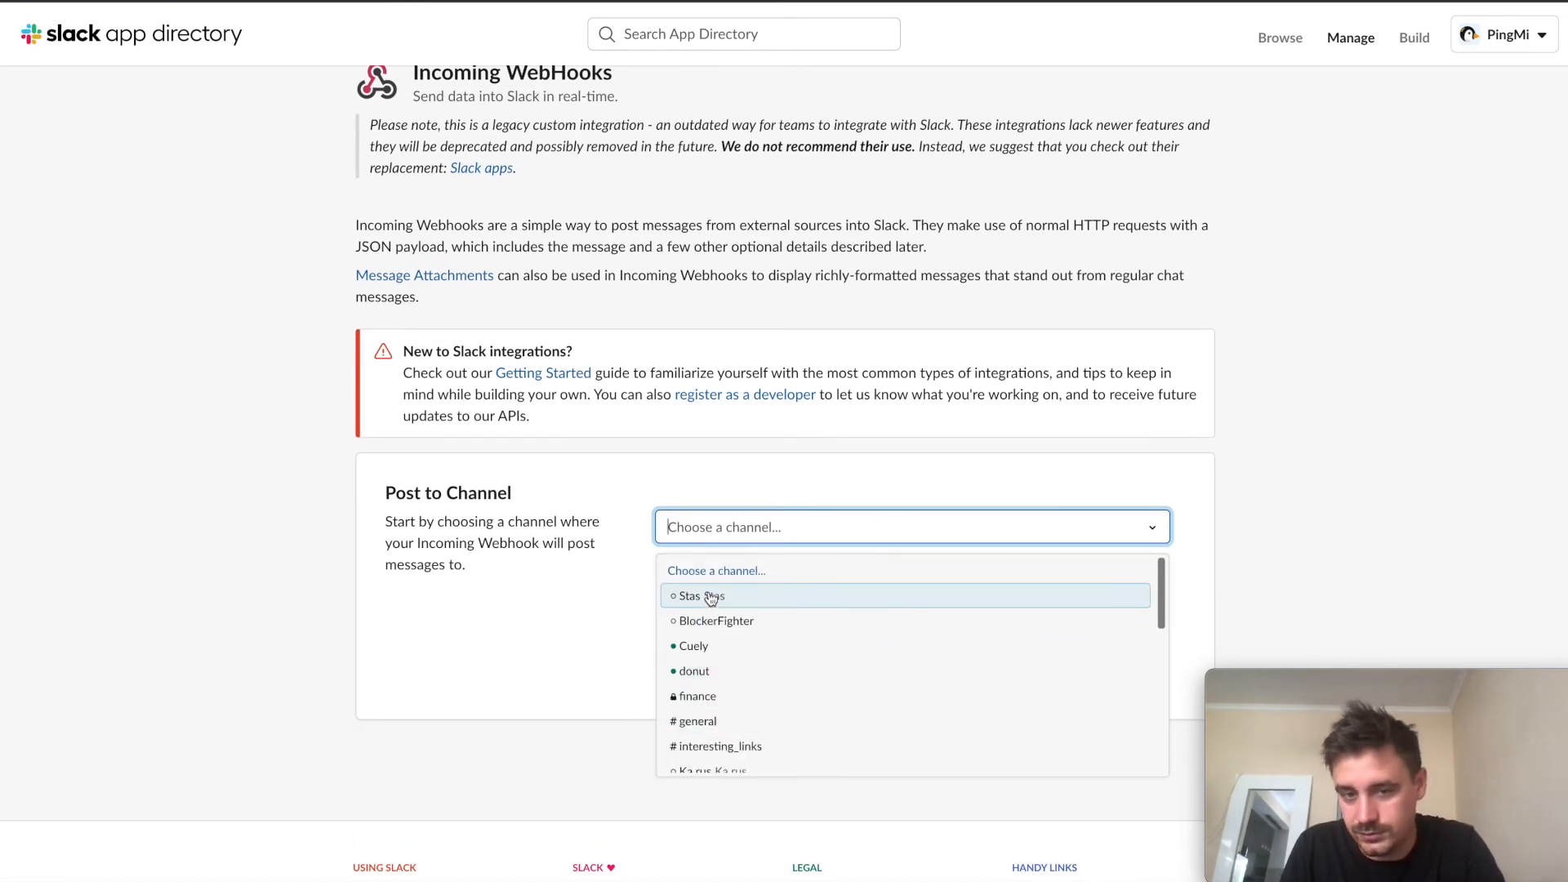
left_click(699, 596)
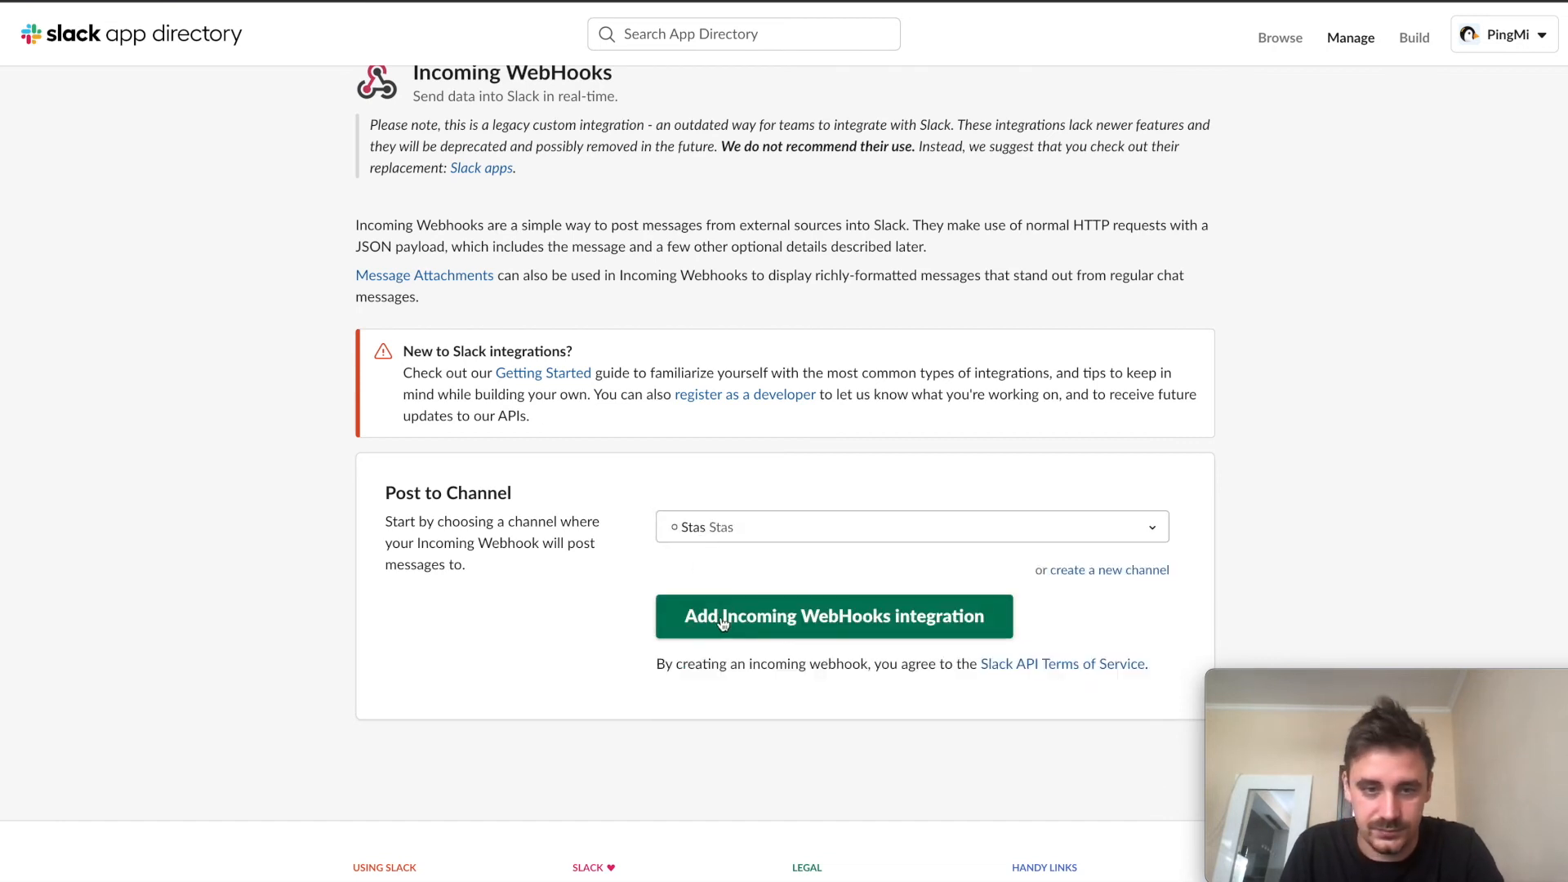
left_click(833, 615)
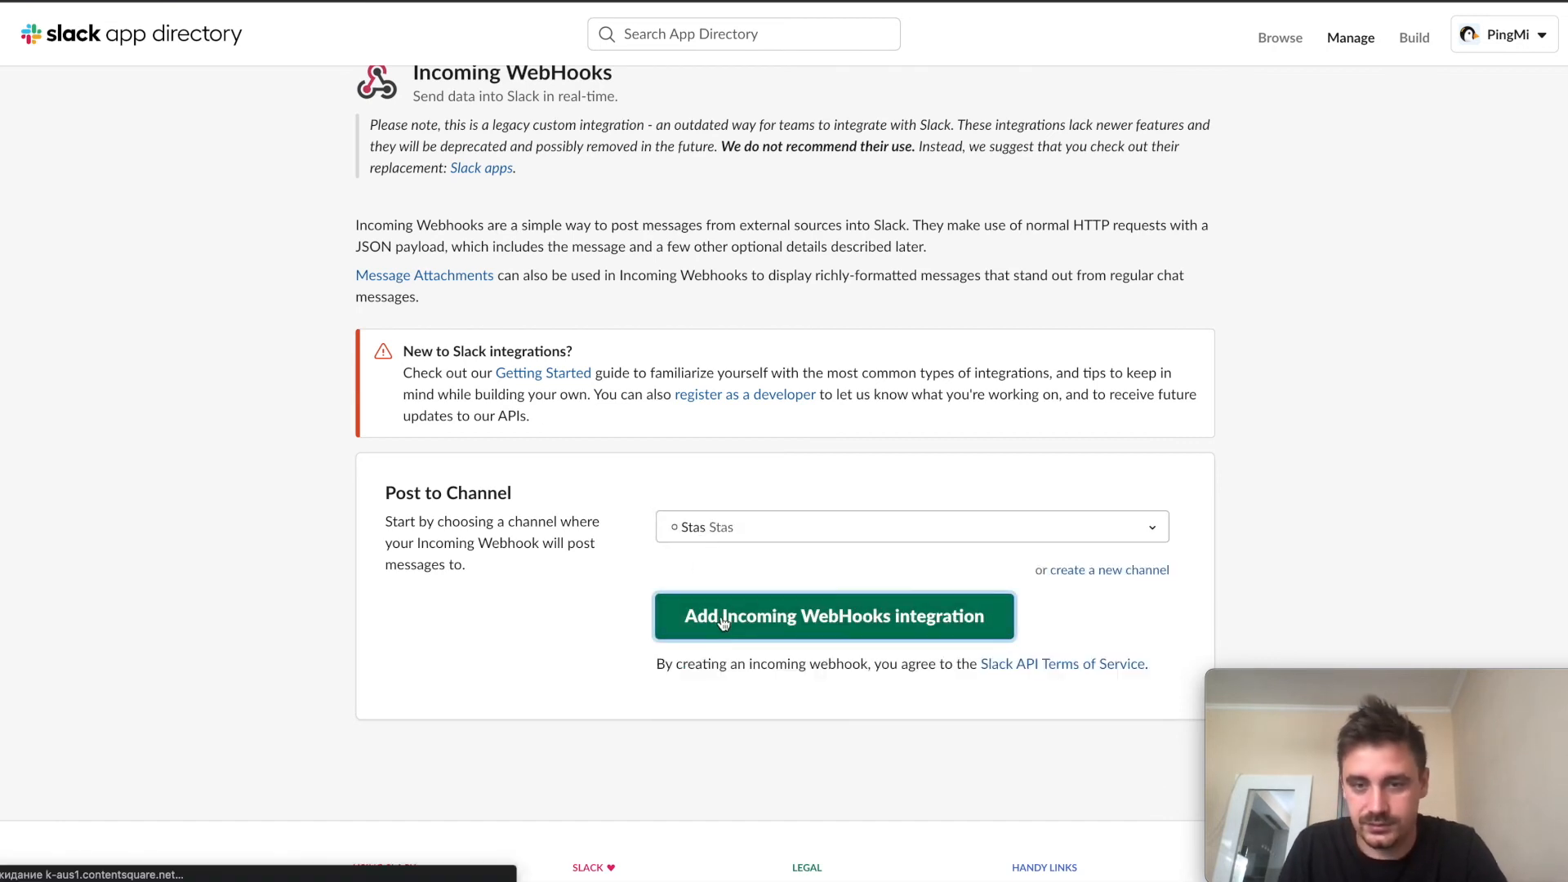
left_click(833, 615)
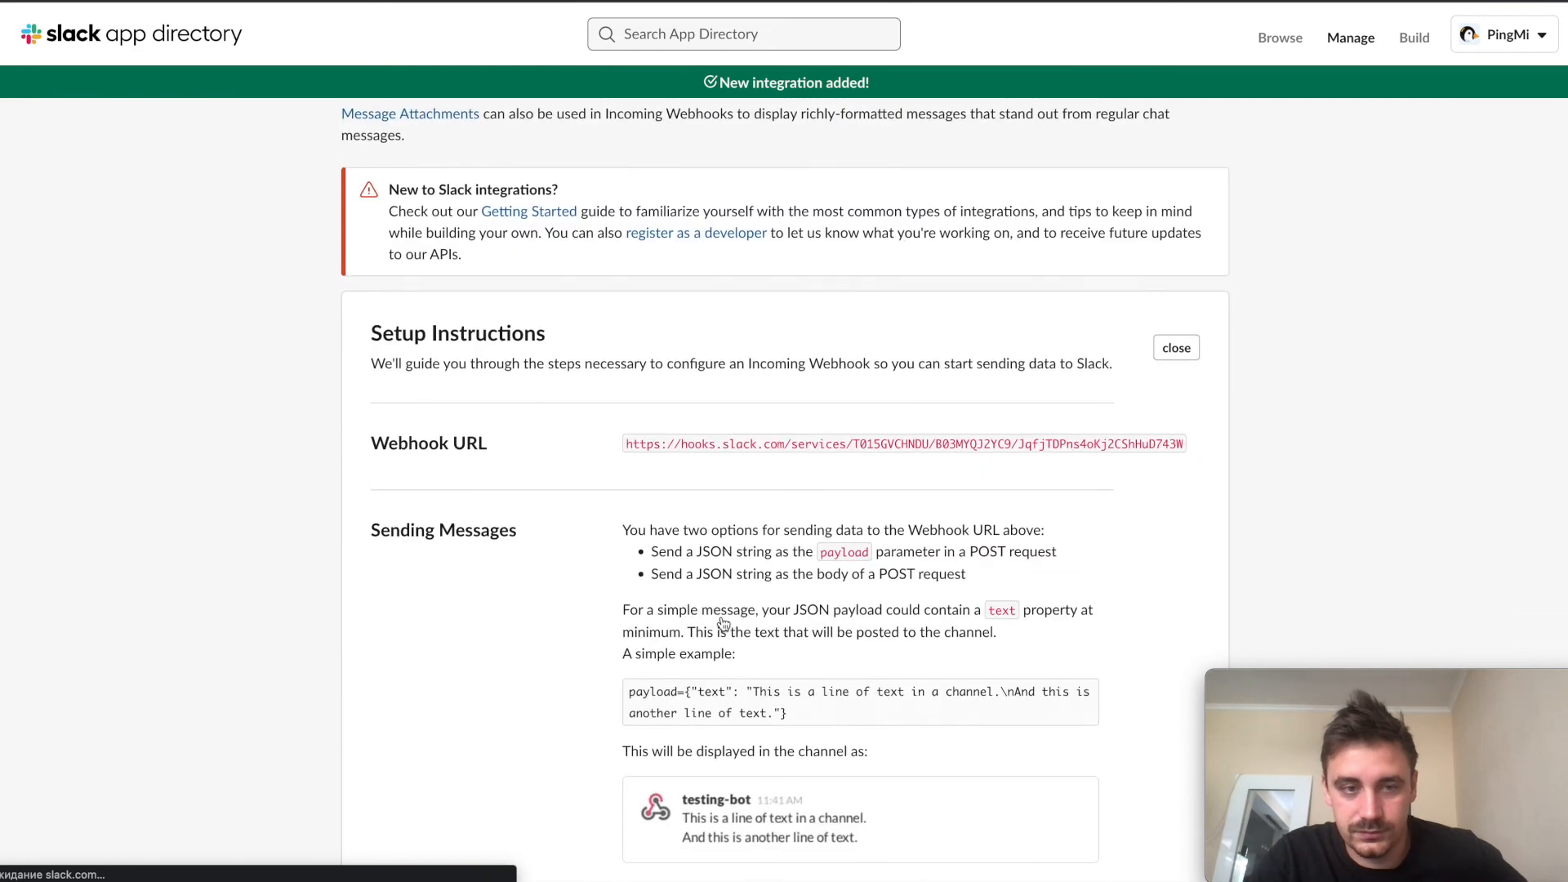
Step: Copy the Stas-channel webhook URL from the Integration Settings section
scroll("down", 3)
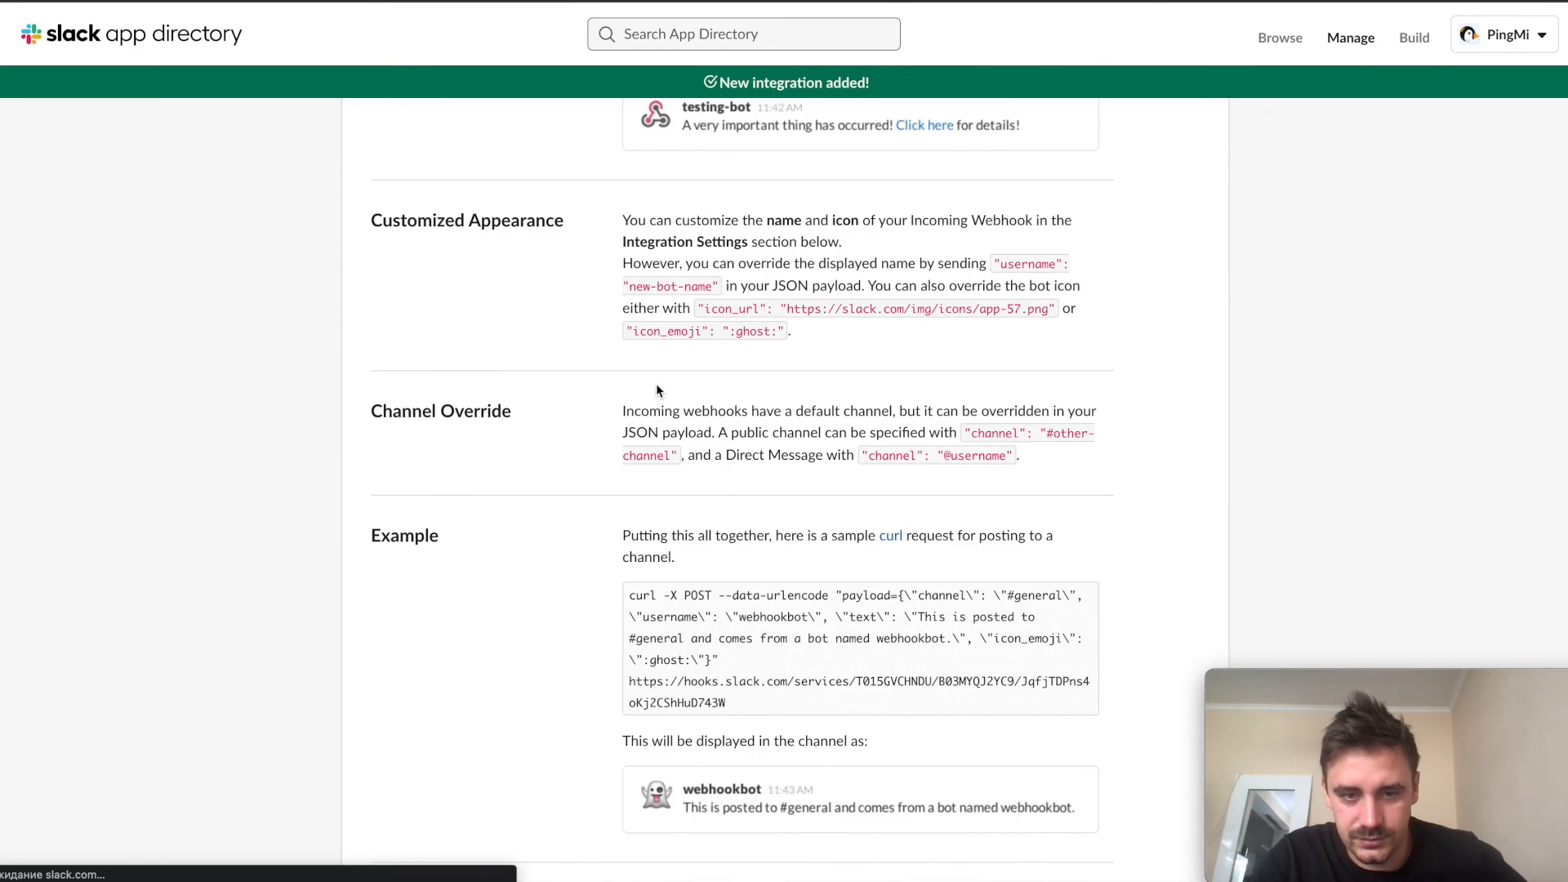
scroll("down", 3)
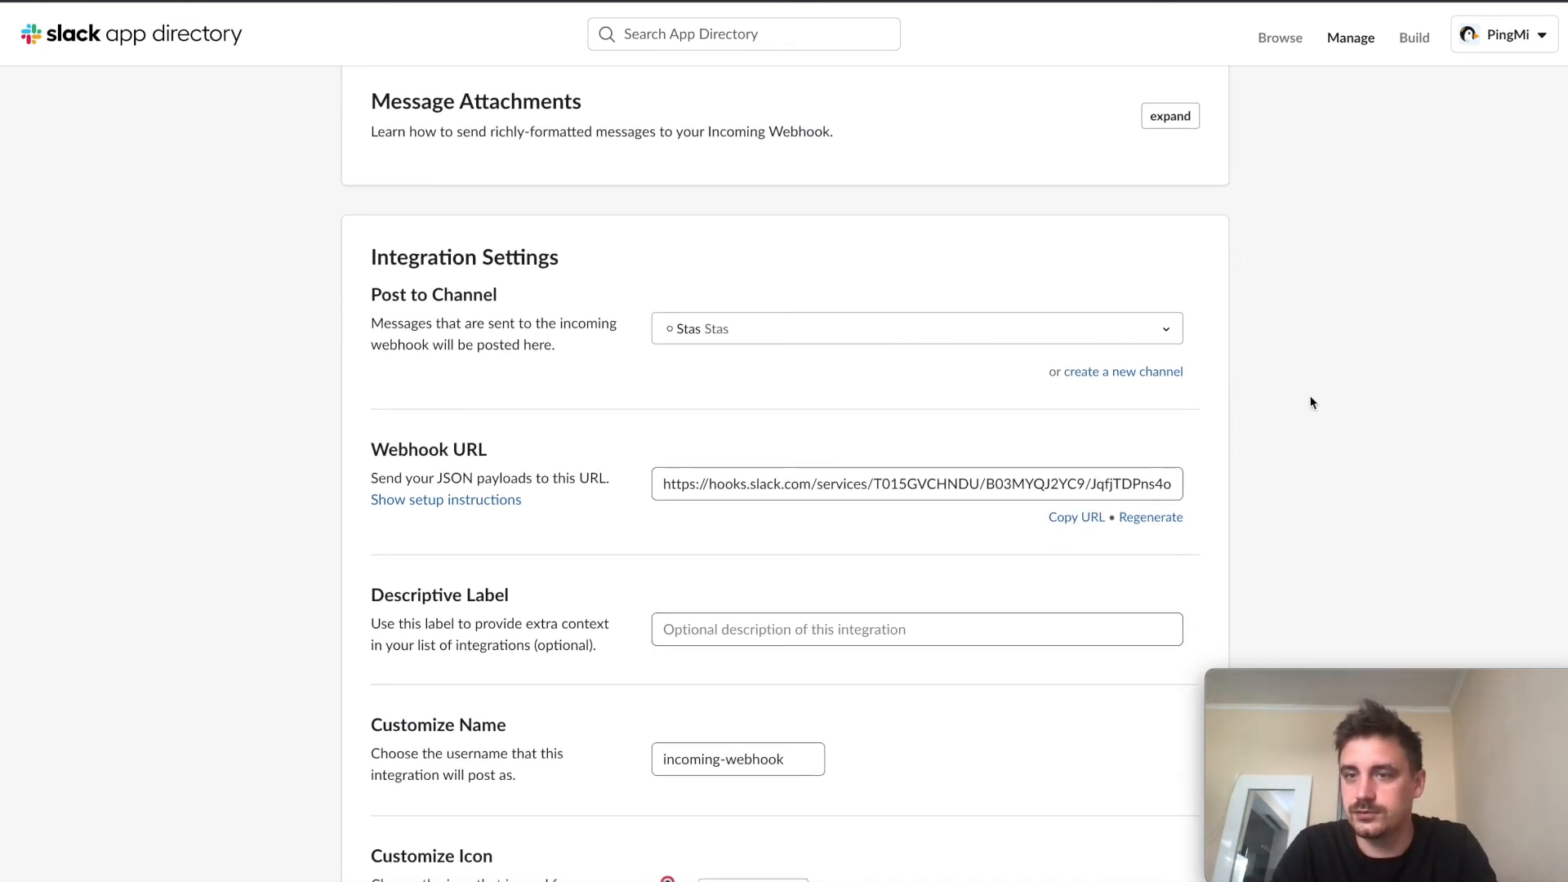
left_click(161, 770)
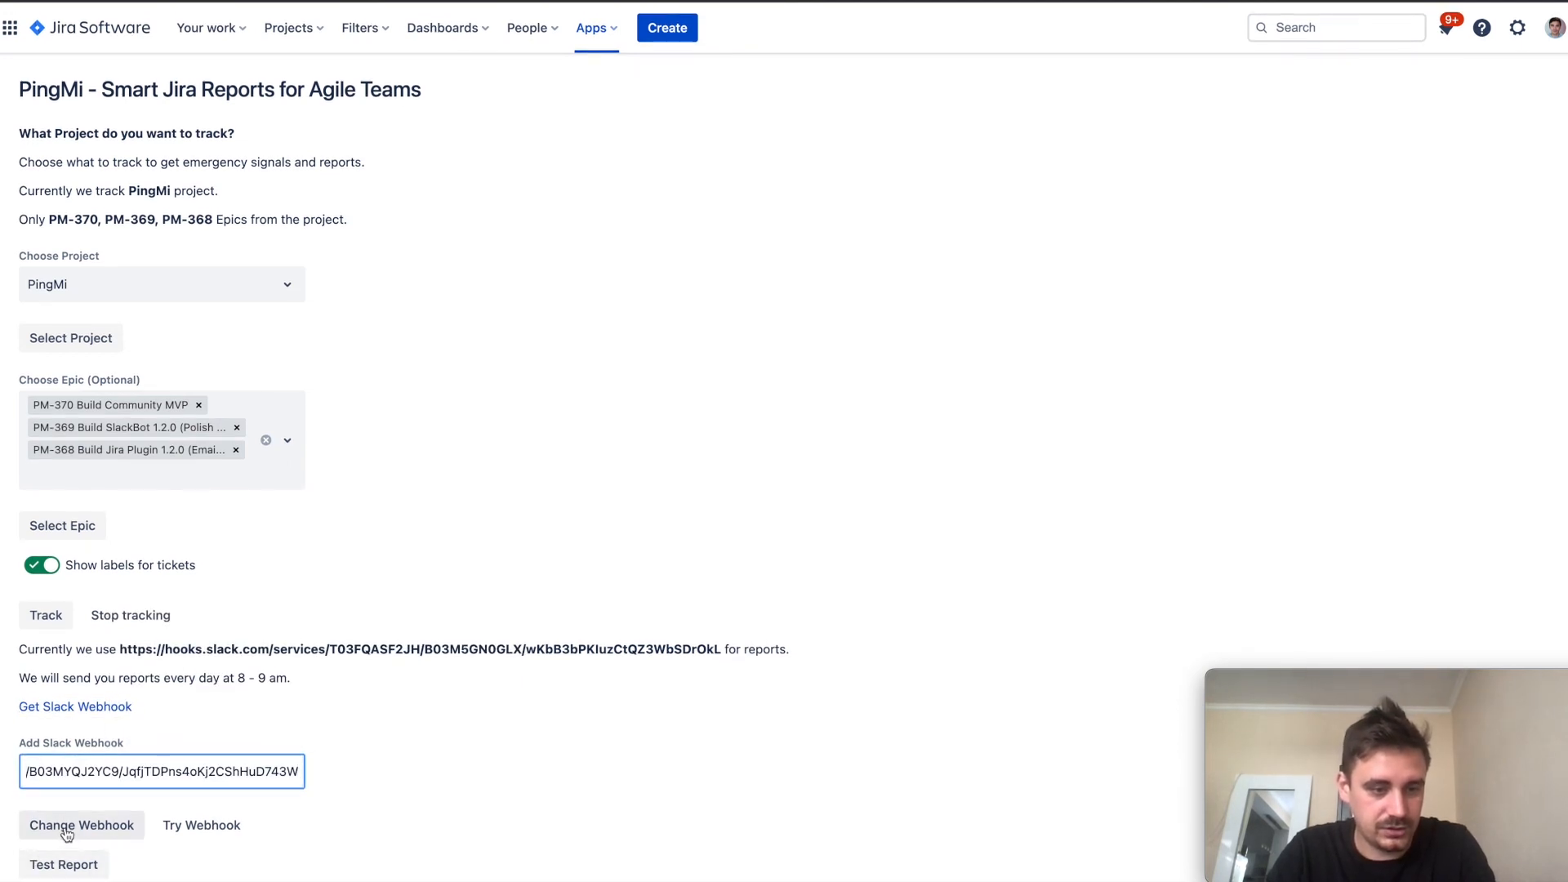
Step: Replace PingMi's report webhook with the new Stas-channel URL
left_click(81, 824)
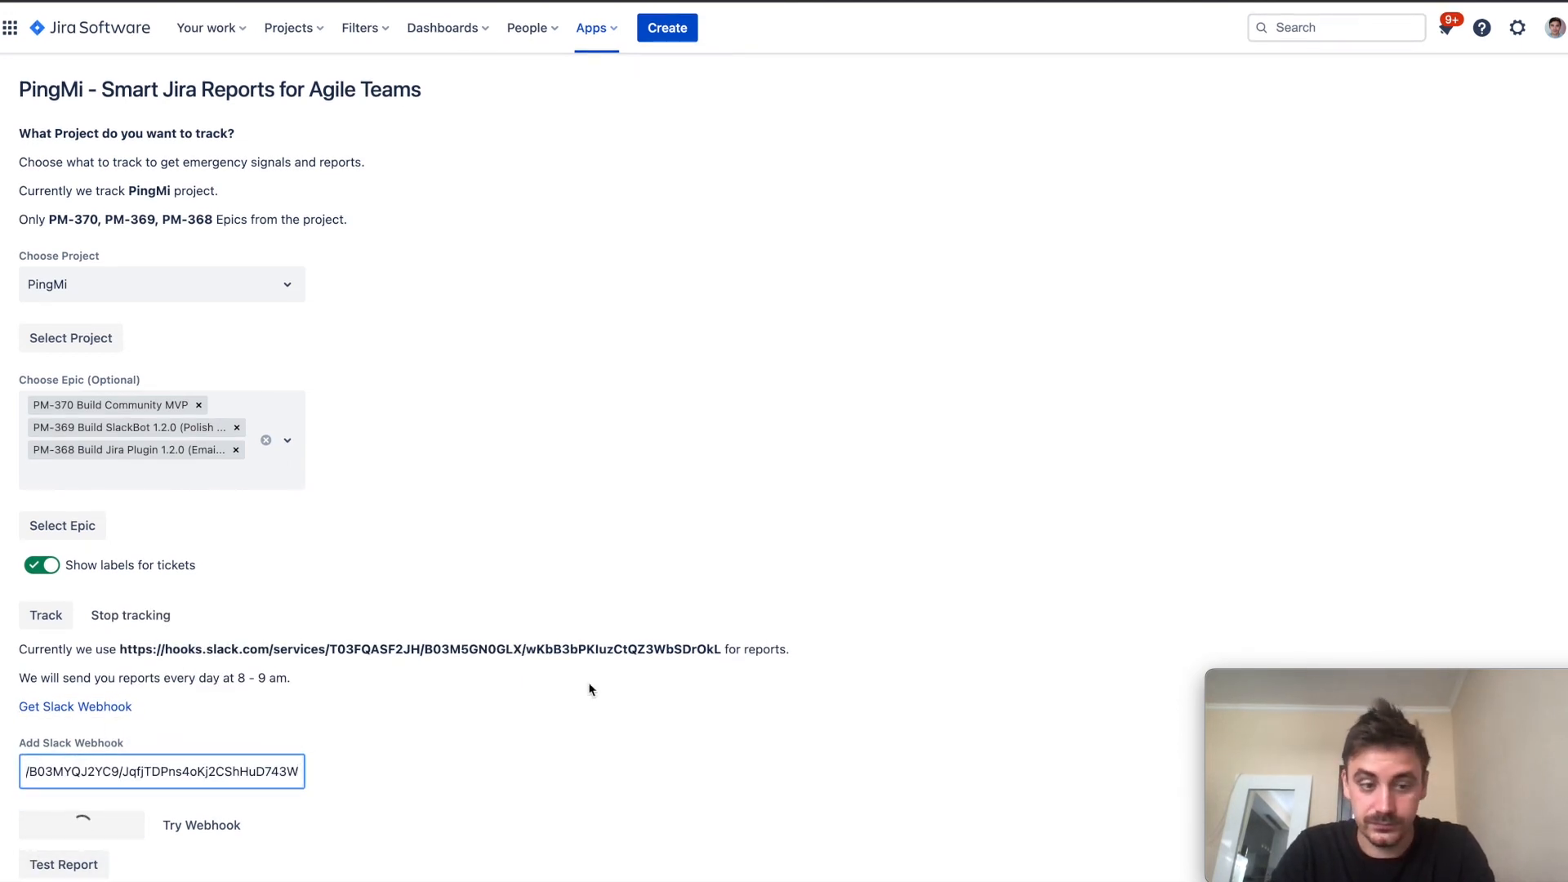
left_click(81, 824)
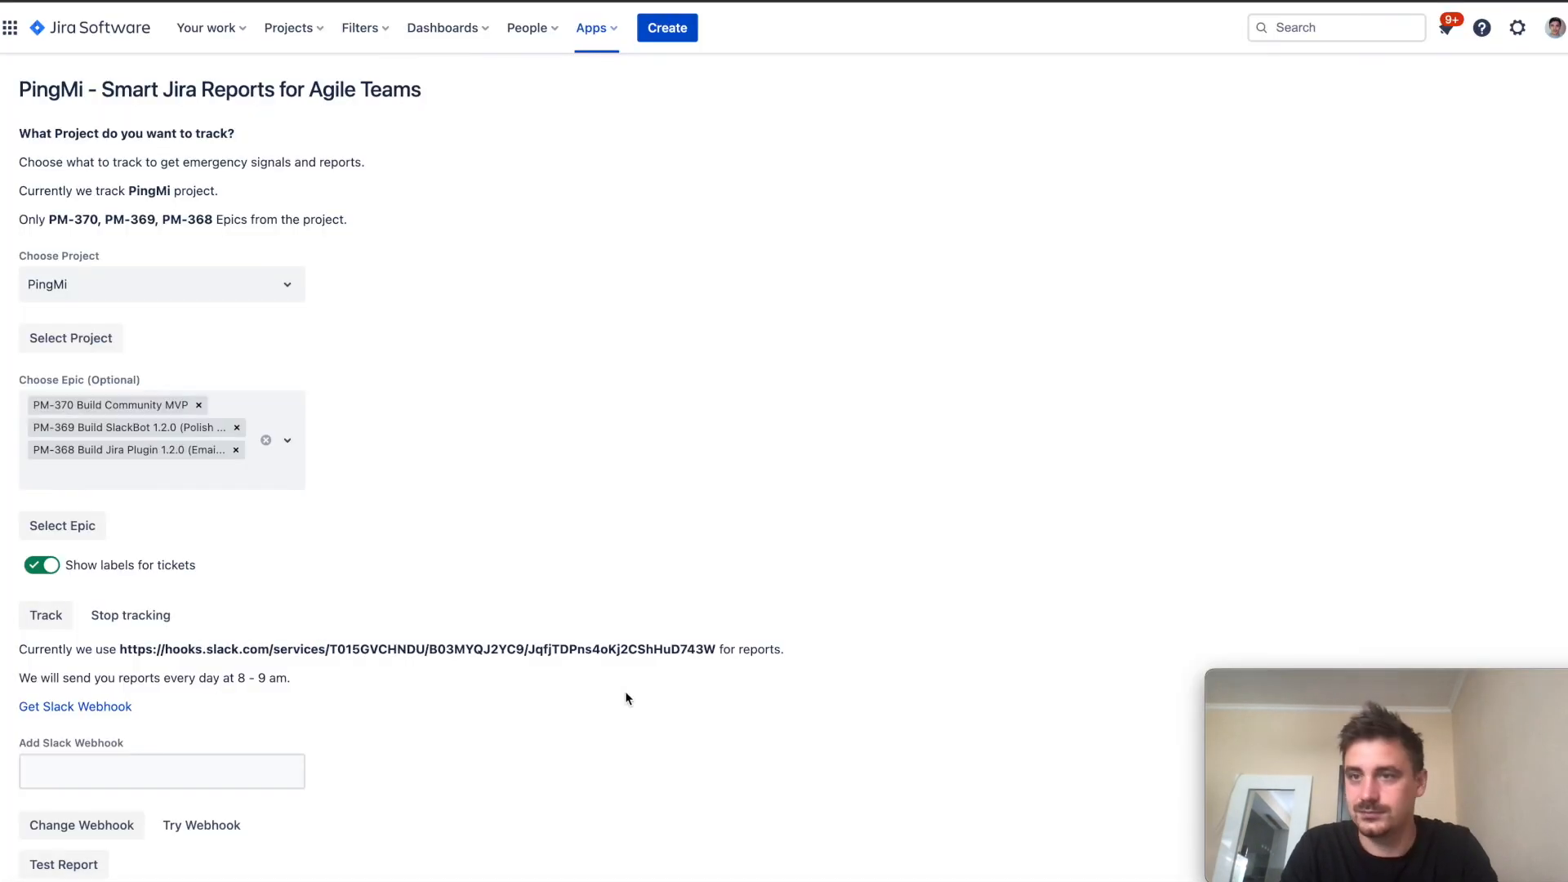
mouse_move(424, 730)
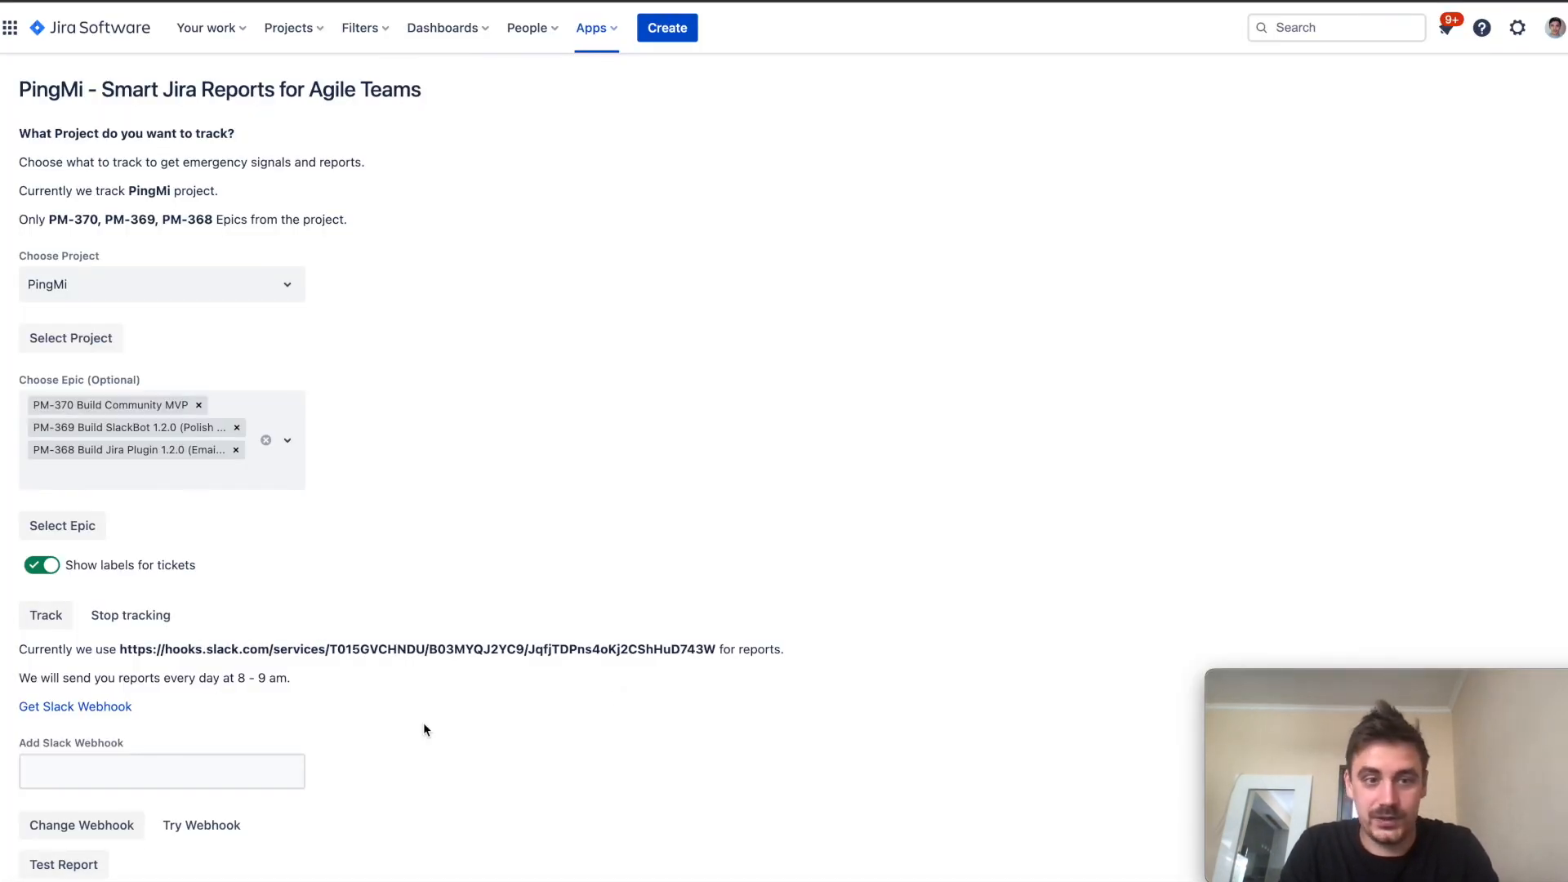